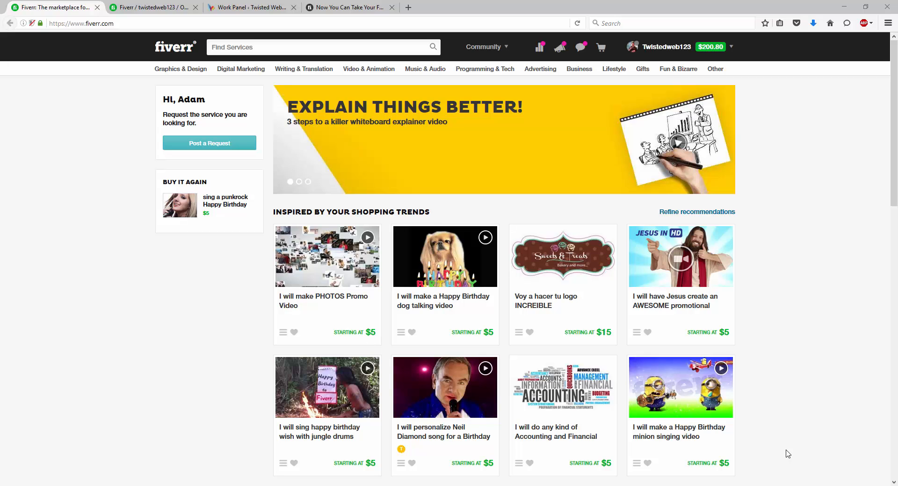
Open the 'Now You Can Take Your Fiverr Business Anywhere' article and scroll to its custom offer steps
{"action": "left_click", "coordinate": [299, 181]}
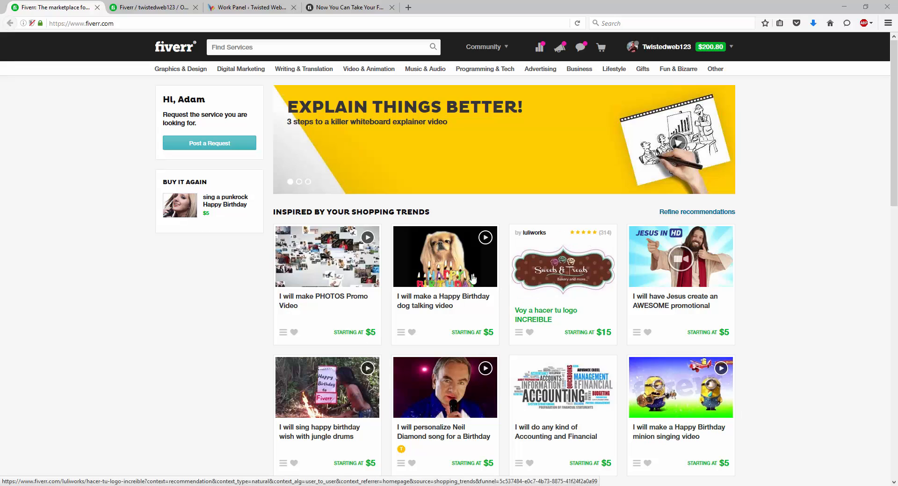
{"action": "mouse_move", "coordinate": [363, 119]}
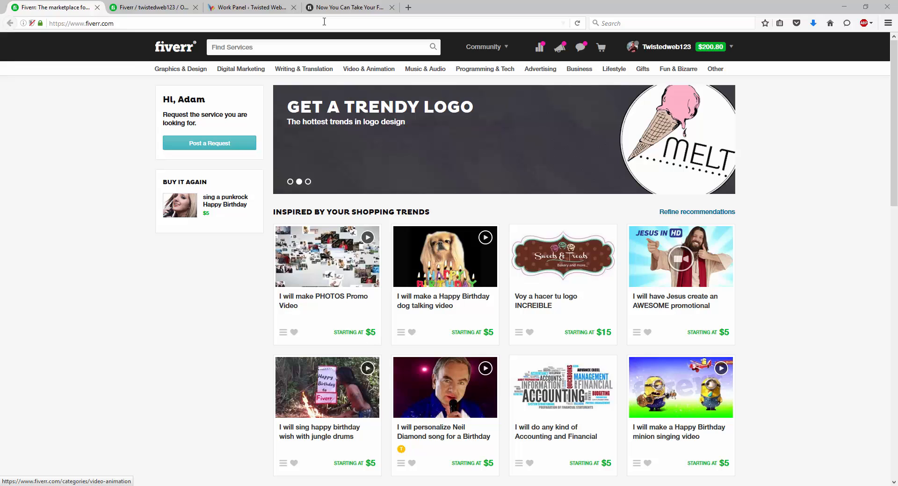
{"action": "left_click", "coordinate": [350, 8]}
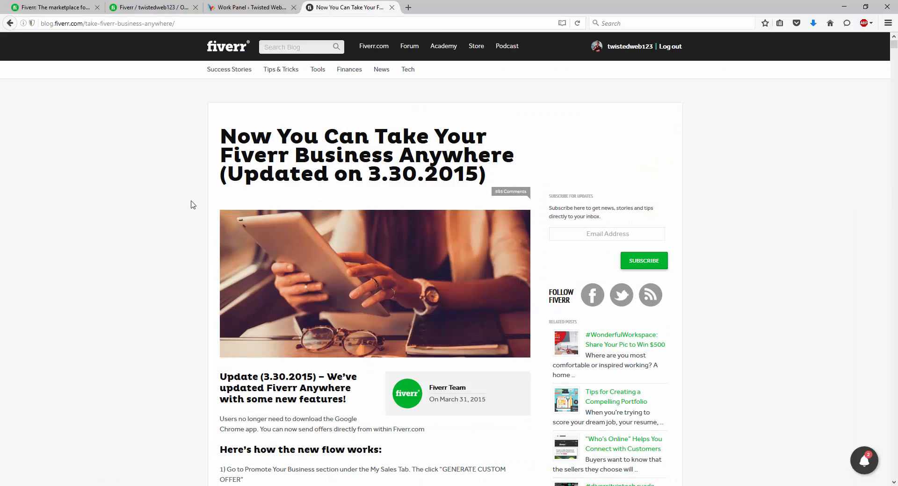
{"action": "mouse_move", "coordinate": [202, 199]}
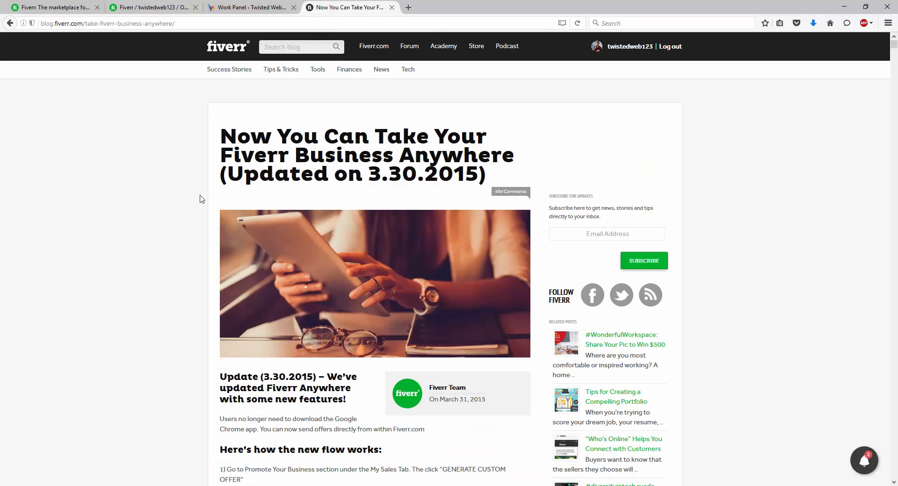
{"action": "scroll", "scroll_direction": "down", "scroll_amount": 3}
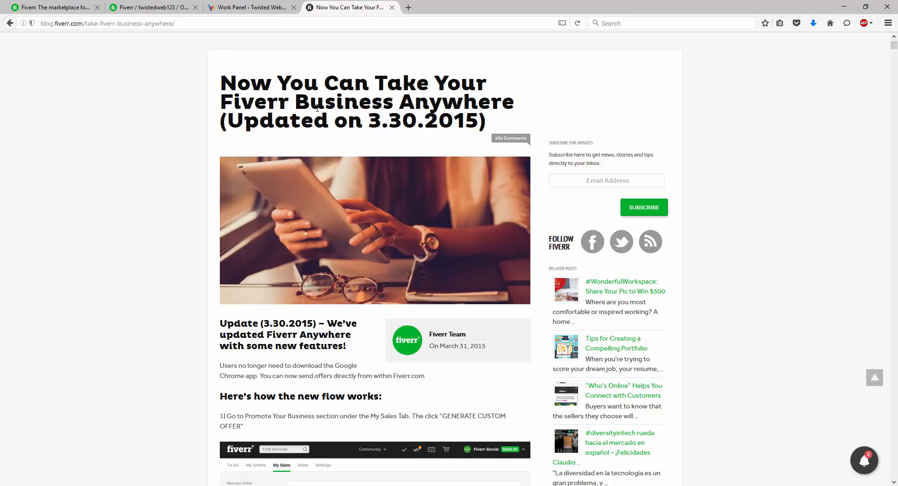
{"action": "mouse_move", "coordinate": [233, 251]}
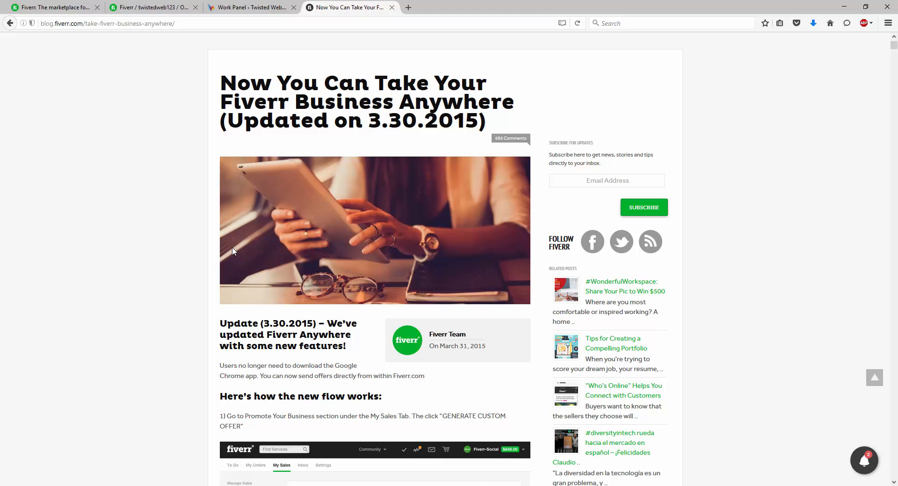
{"action": "mouse_move", "coordinate": [240, 214]}
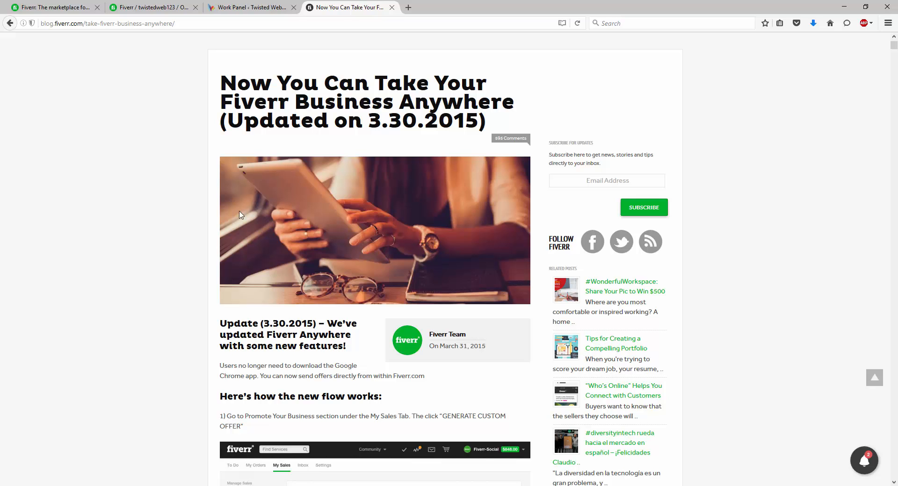
{"action": "scroll", "scroll_direction": "down", "scroll_amount": 3}
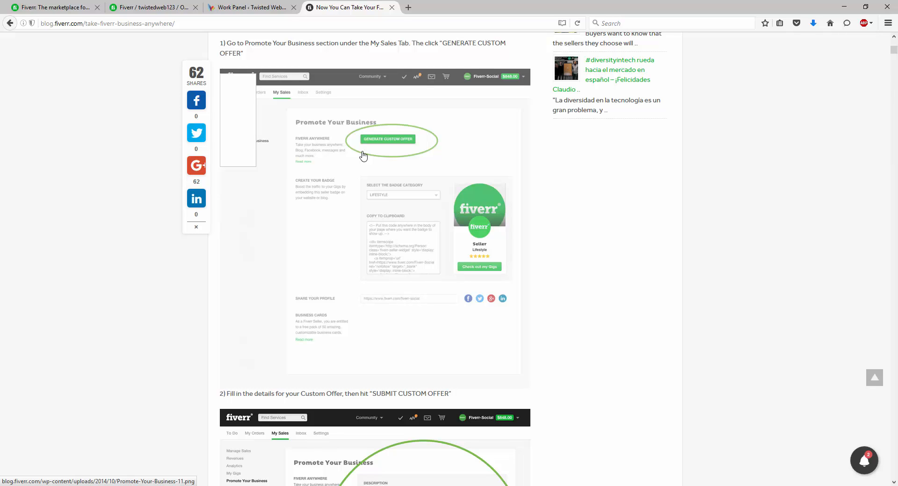
{"action": "mouse_move", "coordinate": [495, 125]}
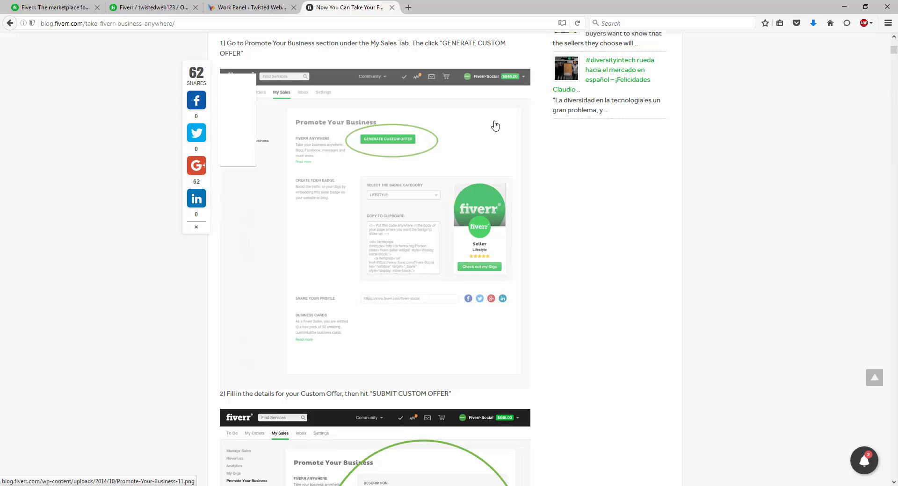
Go from the logo order to the Promote Your Business page
{"action": "left_click", "coordinate": [152, 7]}
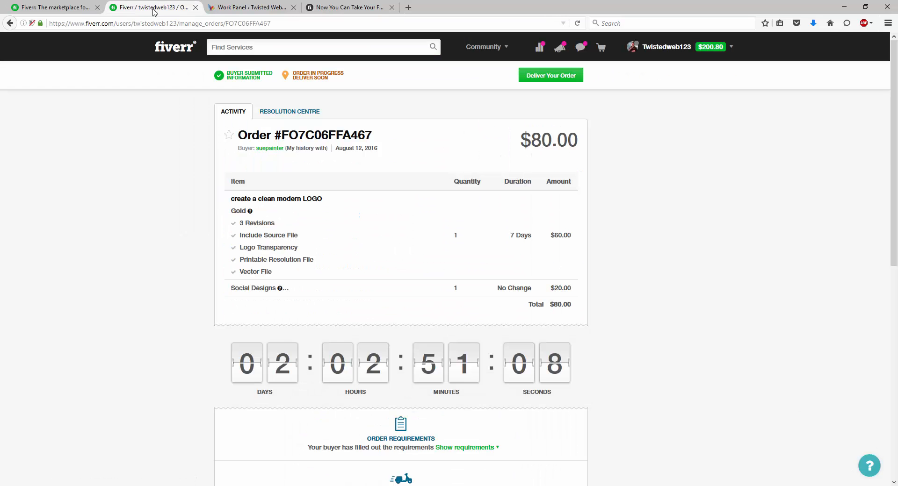
{"action": "left_click", "coordinate": [670, 47]}
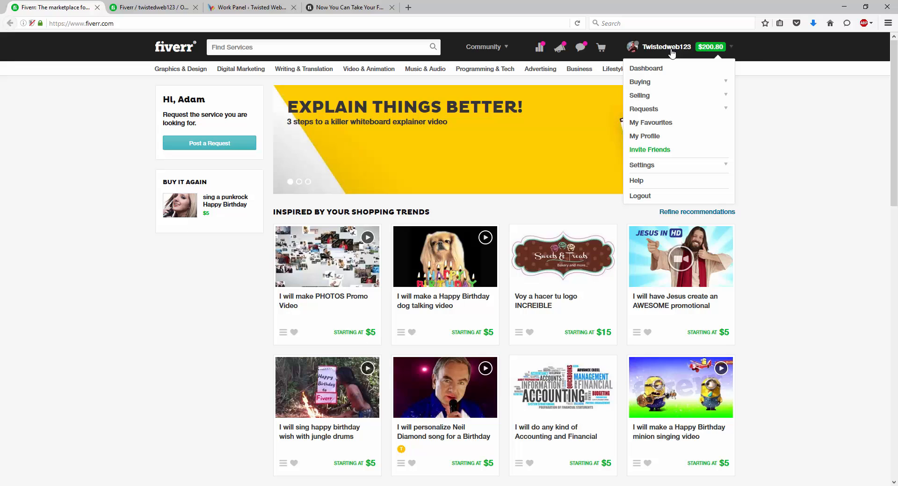
{"action": "left_click", "coordinate": [640, 96]}
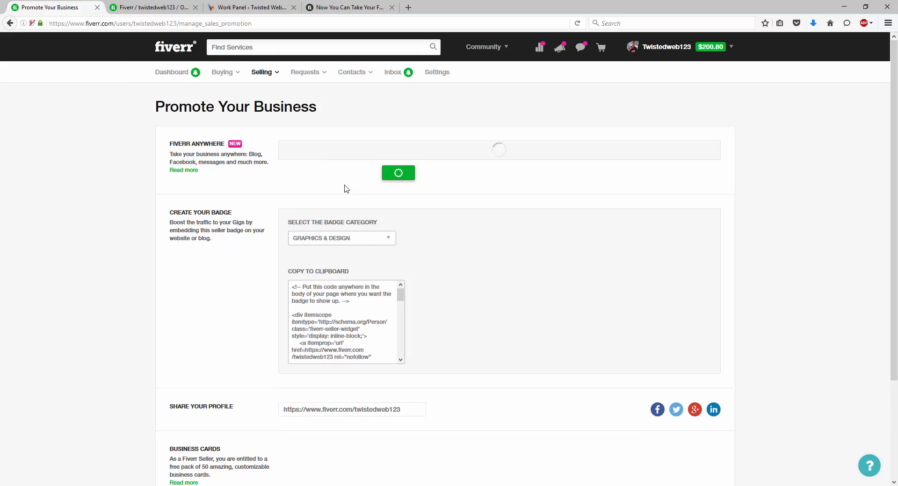
Draft a website-review custom offer at $5, 7 days, expiring in 30 days
{"action": "left_click", "coordinate": [398, 173]}
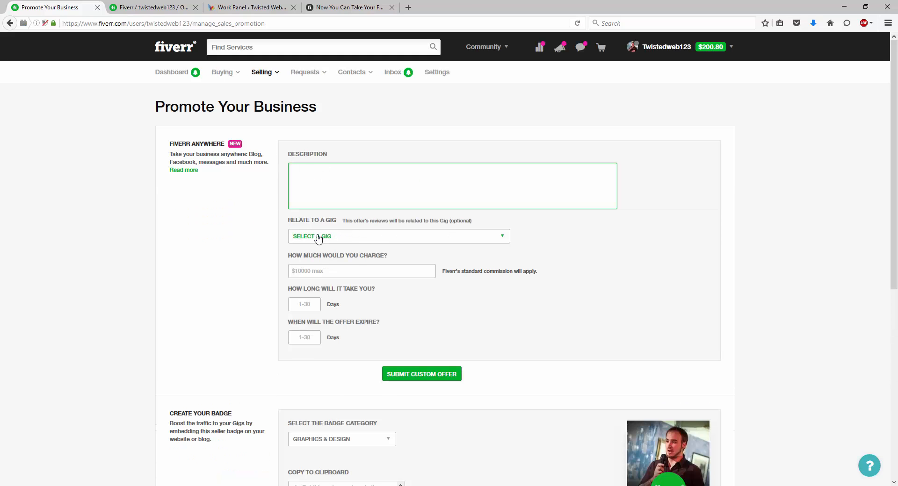
{"action": "left_click", "coordinate": [398, 236]}
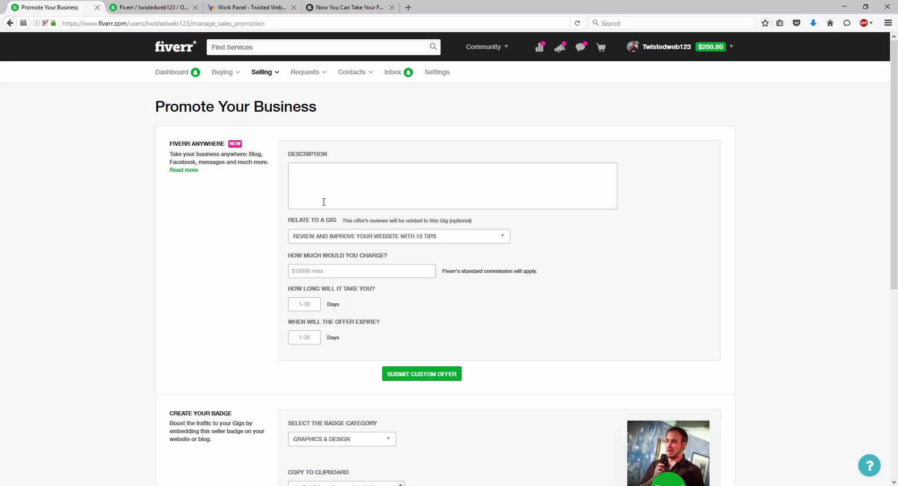
{"action": "type", "text": "I will"}
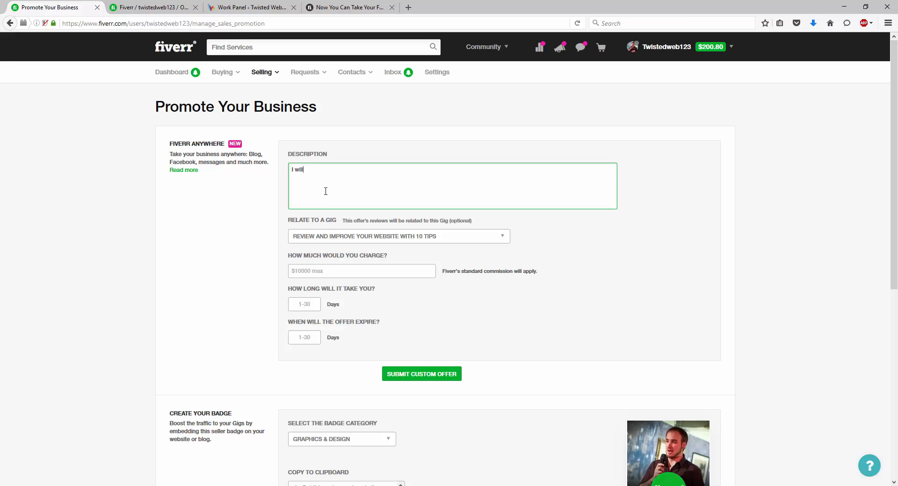
{"action": "type", "text": "review your website"}
{"action": "left_click", "coordinate": [304, 337]}
{"action": "type", "text": "30"}
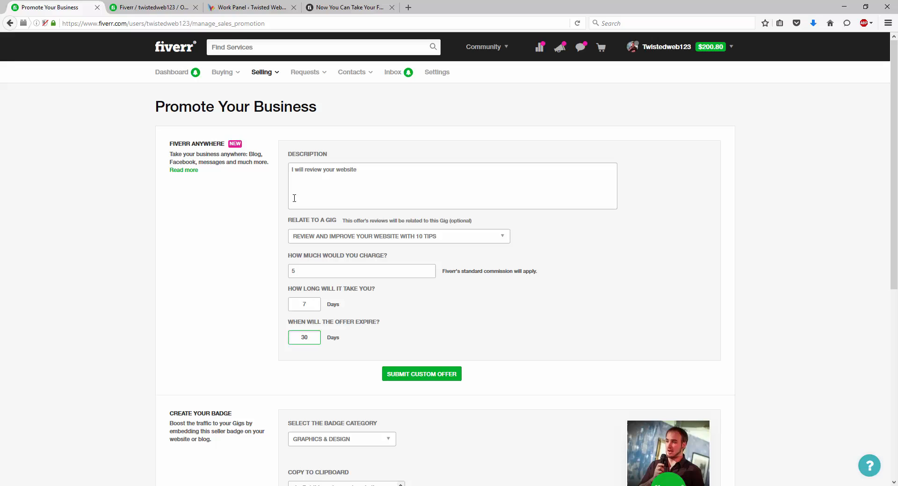
{"action": "mouse_move", "coordinate": [429, 369]}
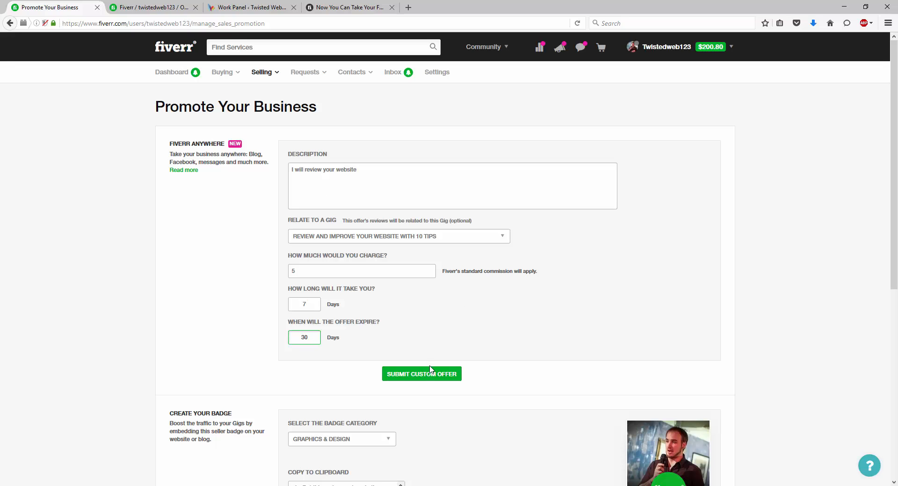
{"action": "left_click", "coordinate": [304, 338]}
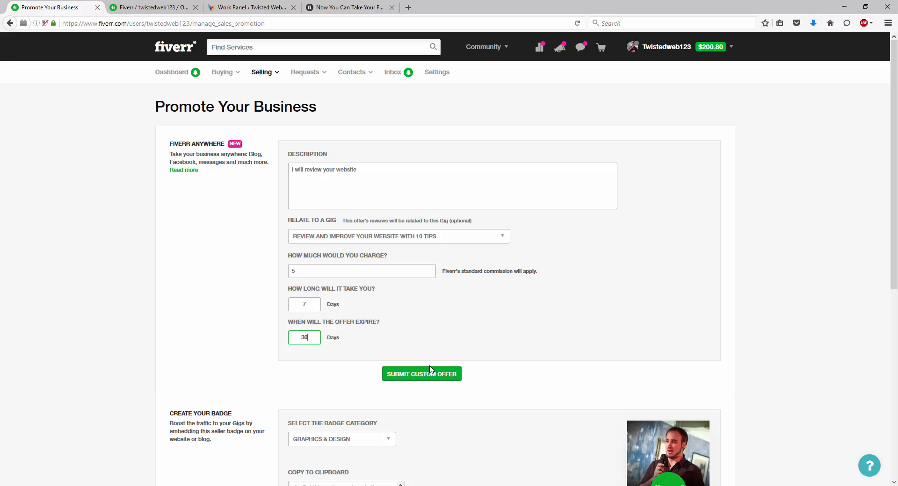
{"action": "mouse_move", "coordinate": [394, 248]}
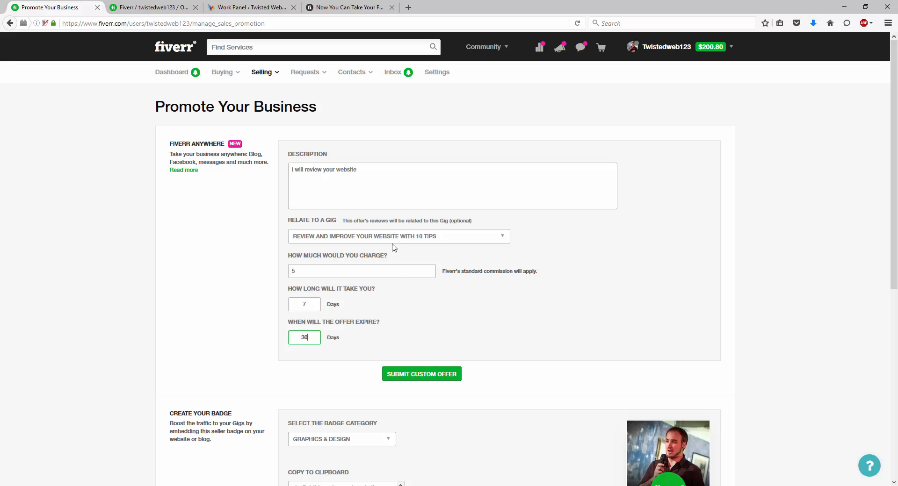
{"action": "mouse_move", "coordinate": [385, 233]}
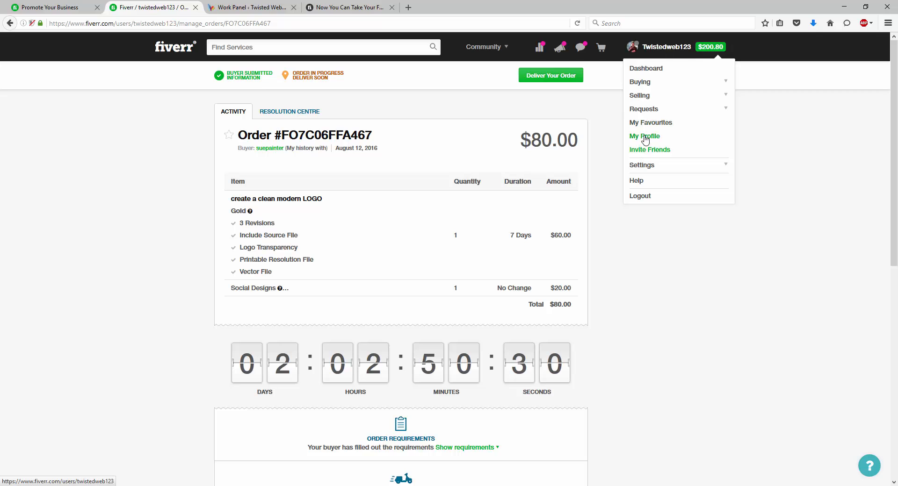
View the seller profile and the clean modern LOGO gig's package tiers, then return to the order
{"action": "left_click", "coordinate": [644, 136]}
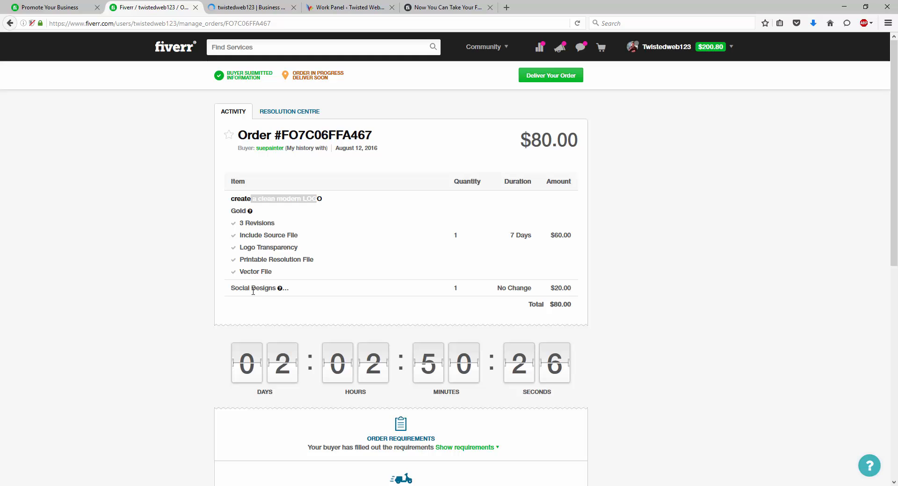
{"action": "left_click", "coordinate": [250, 7]}
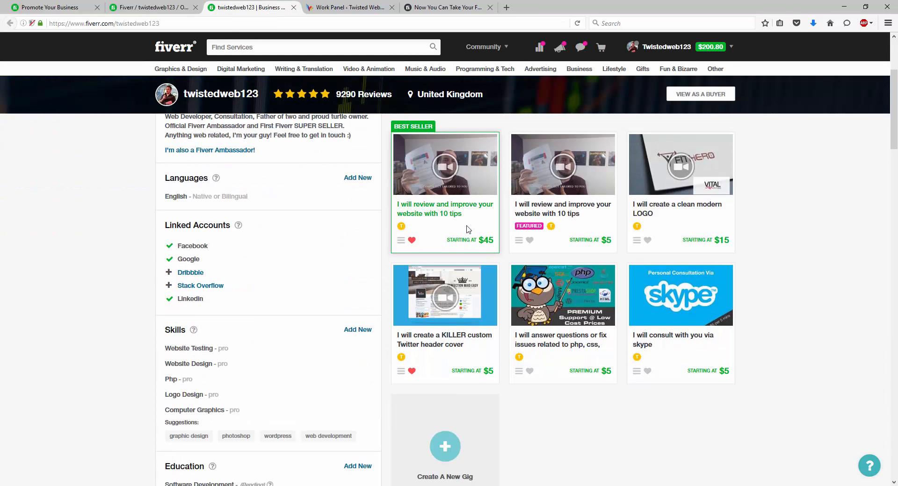
{"action": "left_click", "coordinate": [562, 164]}
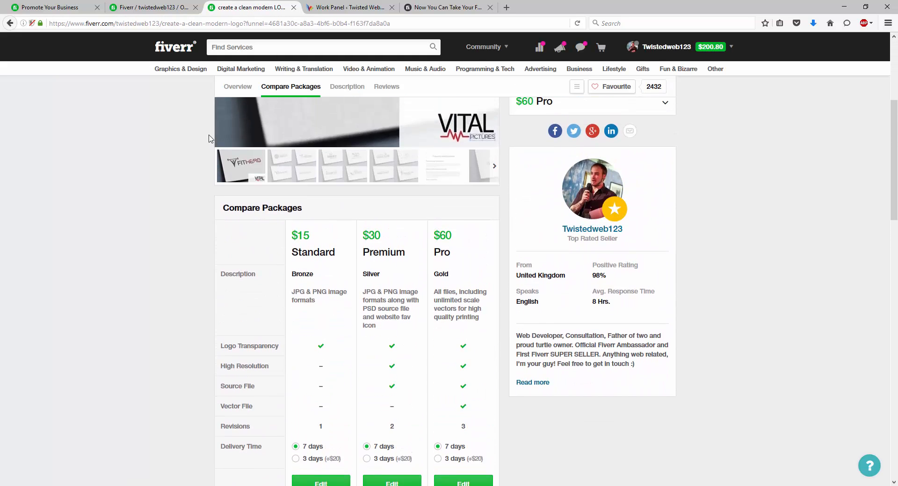
{"action": "scroll", "scroll_direction": "down", "scroll_amount": 3}
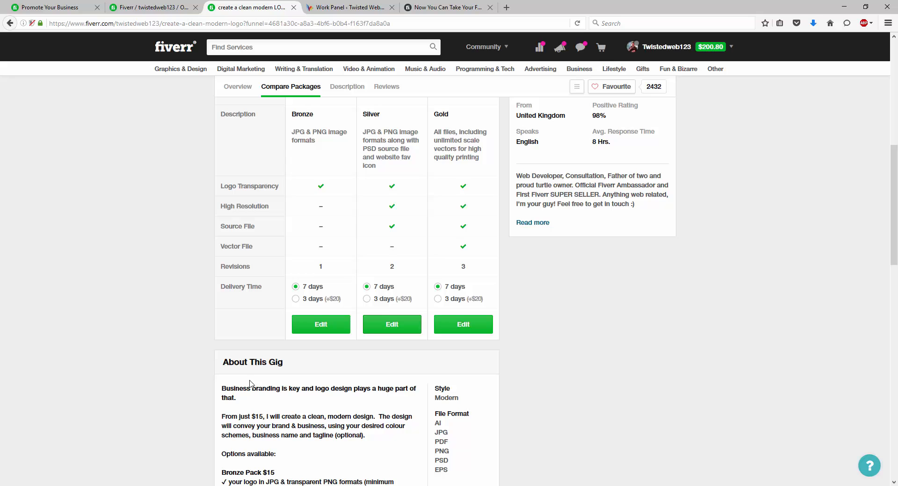
{"action": "left_click", "coordinate": [347, 87]}
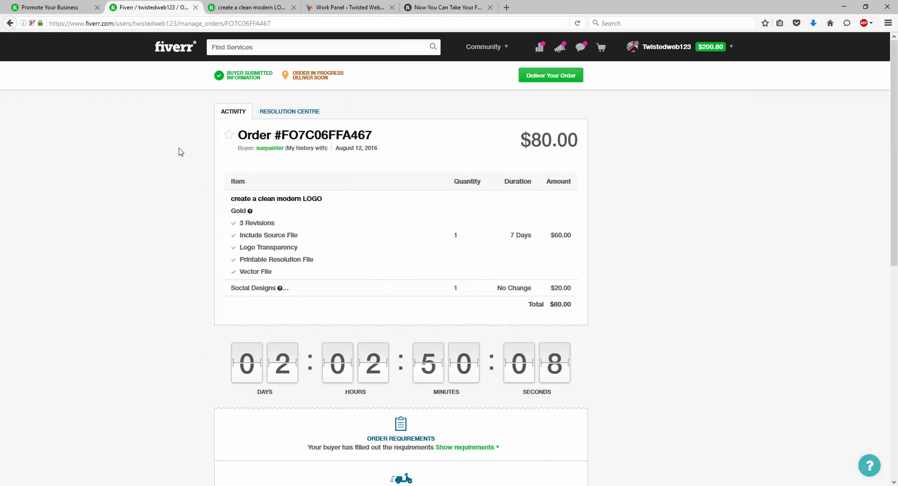
{"action": "mouse_move", "coordinate": [549, 75]}
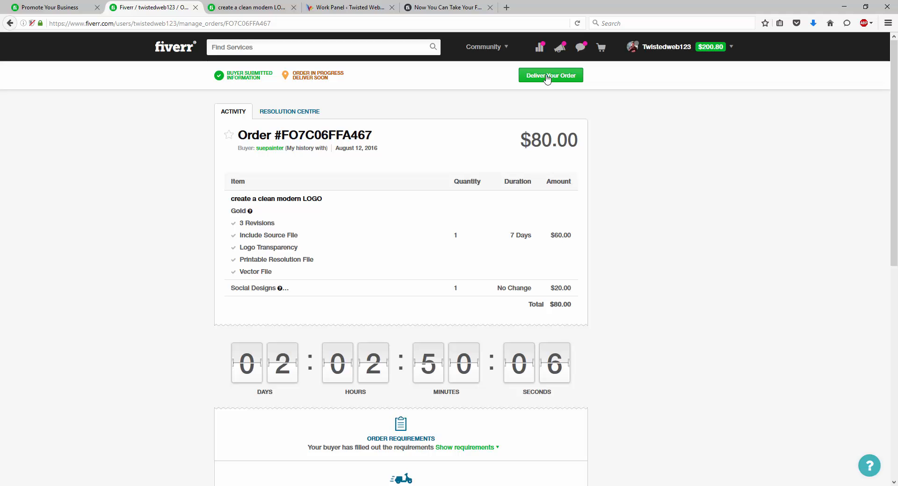
Draft the $80 logo order's delivery message using the Logo Delivery quick response
{"action": "left_click", "coordinate": [550, 74]}
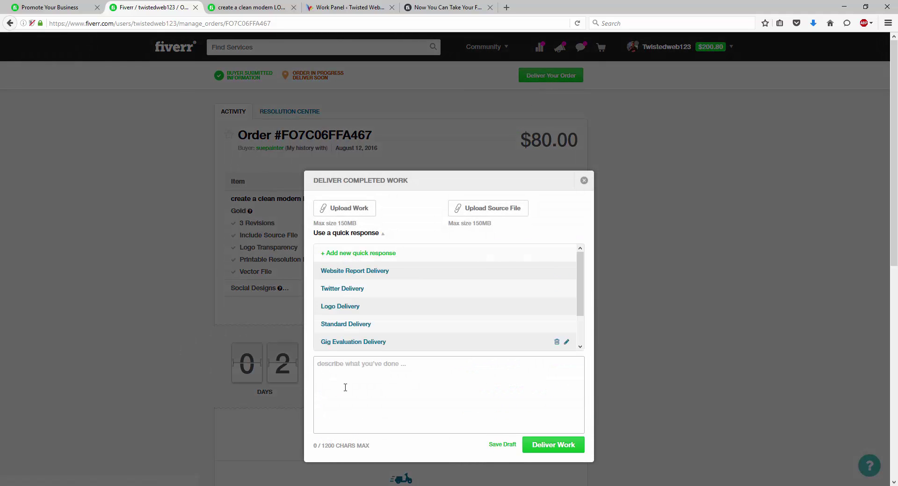
{"action": "mouse_move", "coordinate": [359, 304]}
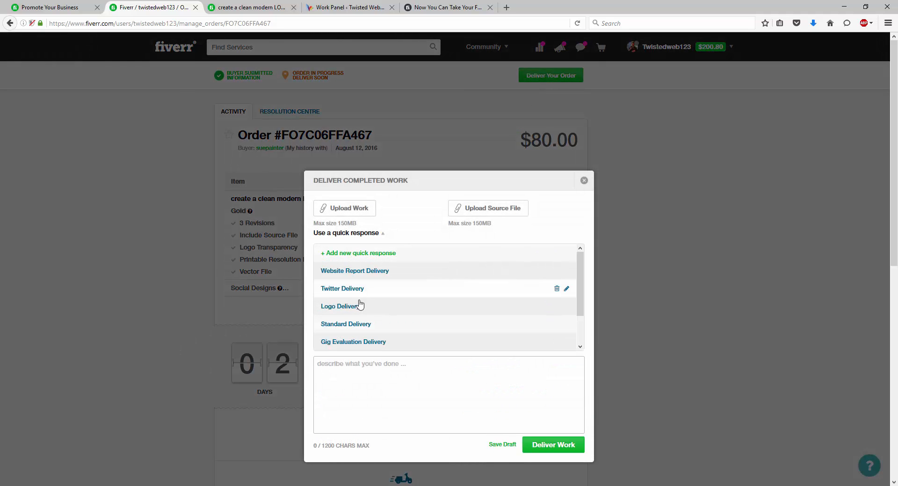
{"action": "left_click", "coordinate": [342, 306]}
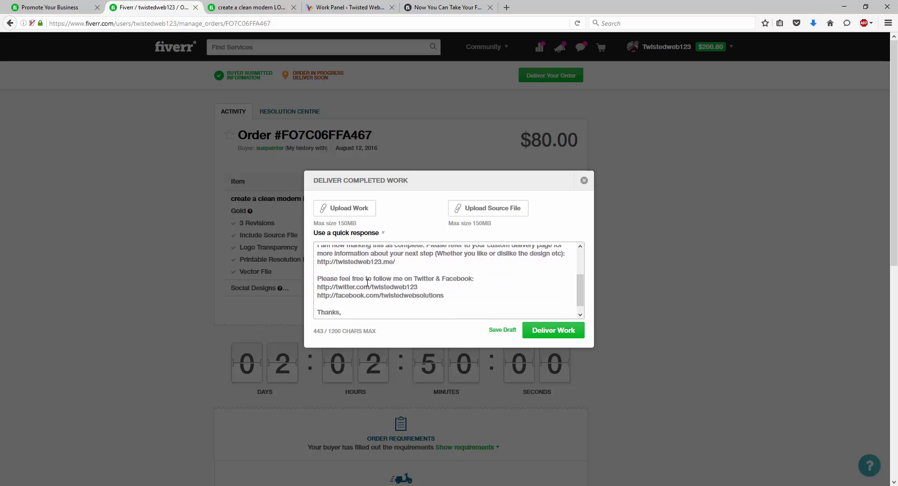
{"action": "scroll", "scroll_direction": "up", "scroll_amount": 3}
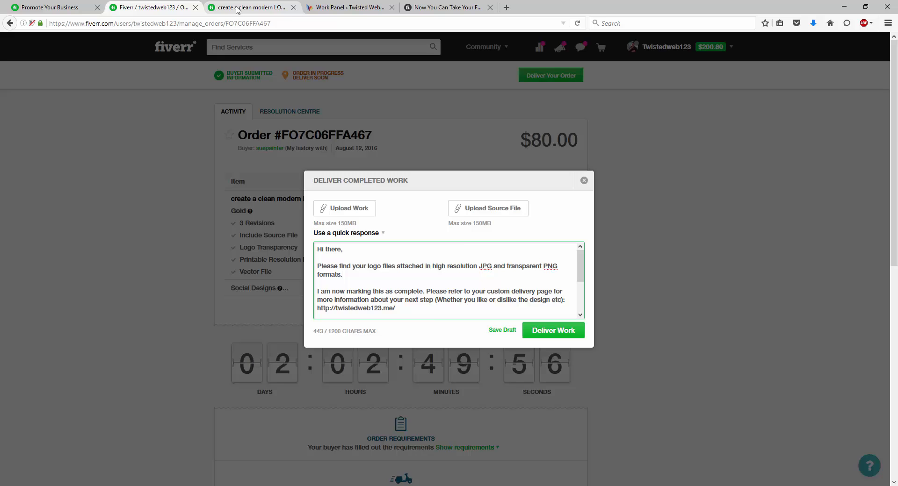
{"action": "left_click", "coordinate": [51, 7]}
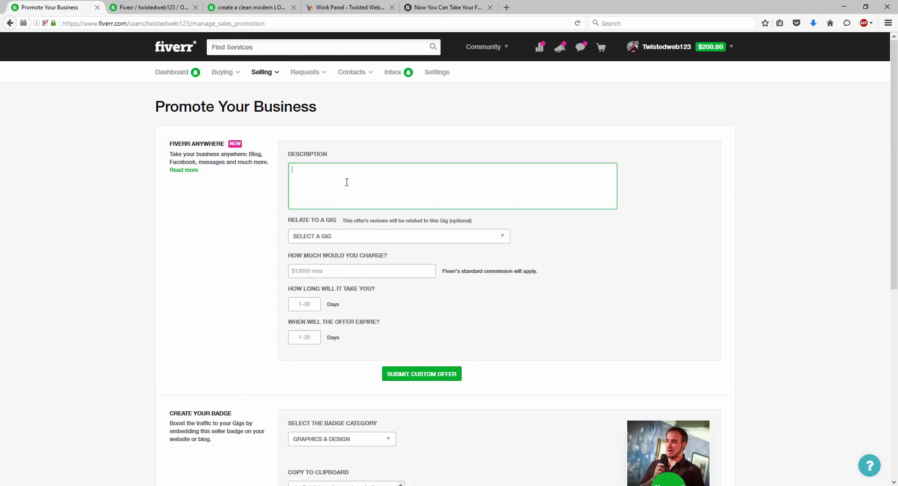
Describe the offer as a matching business card design to complement and market the new logo
{"action": "type", "text": "I will crea"}
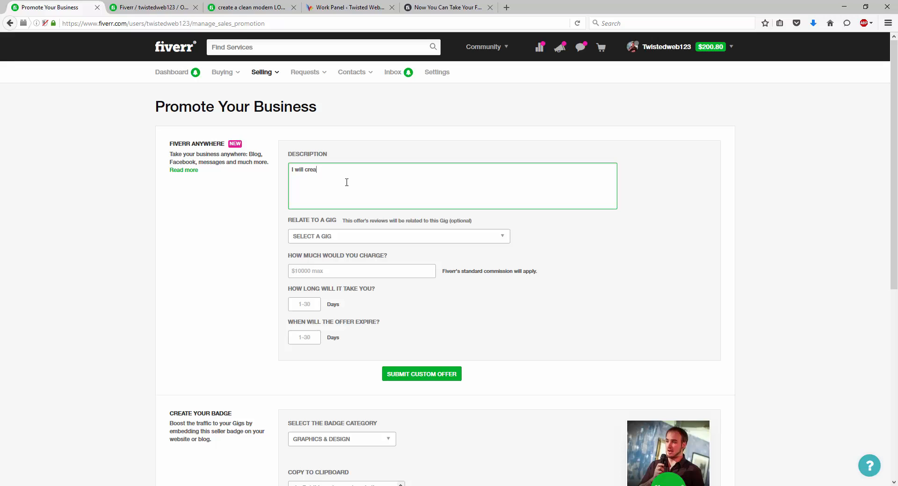
{"action": "type", "text": "te a matching"}
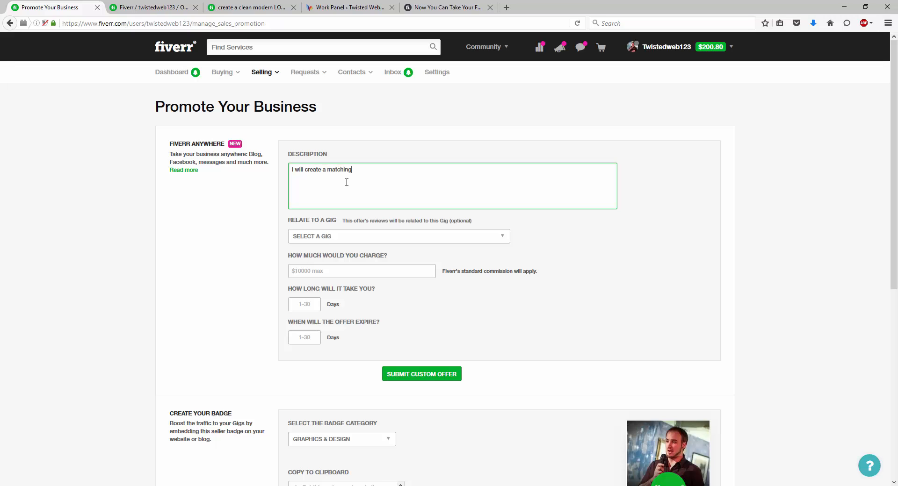
{"action": "type", "text": "business card"}
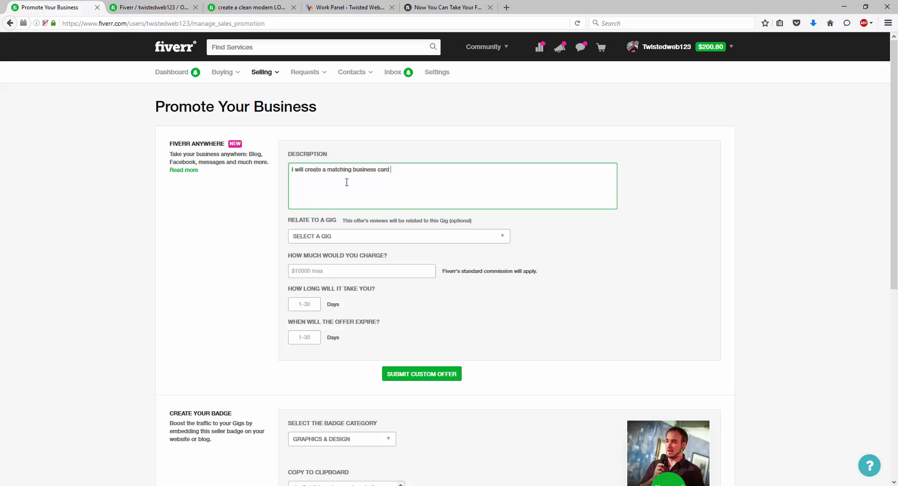
{"action": "type", "text": "design to c"}
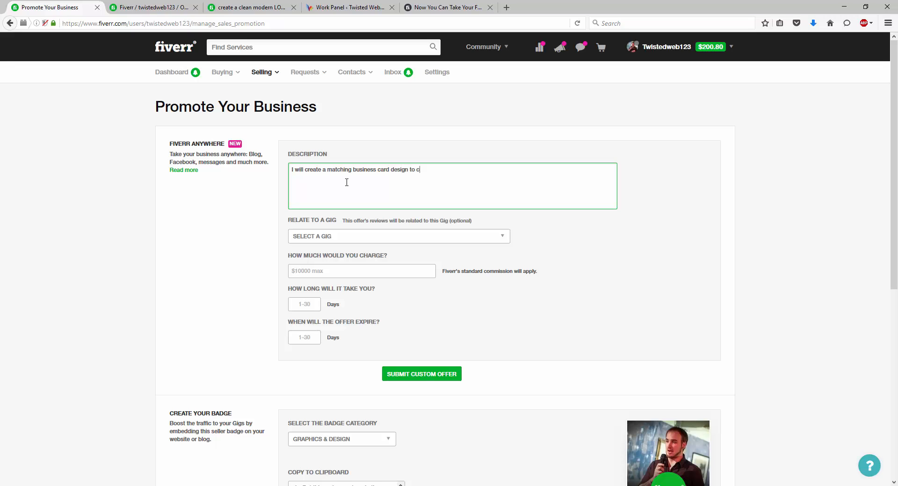
{"action": "type", "text": "ompliment a"}
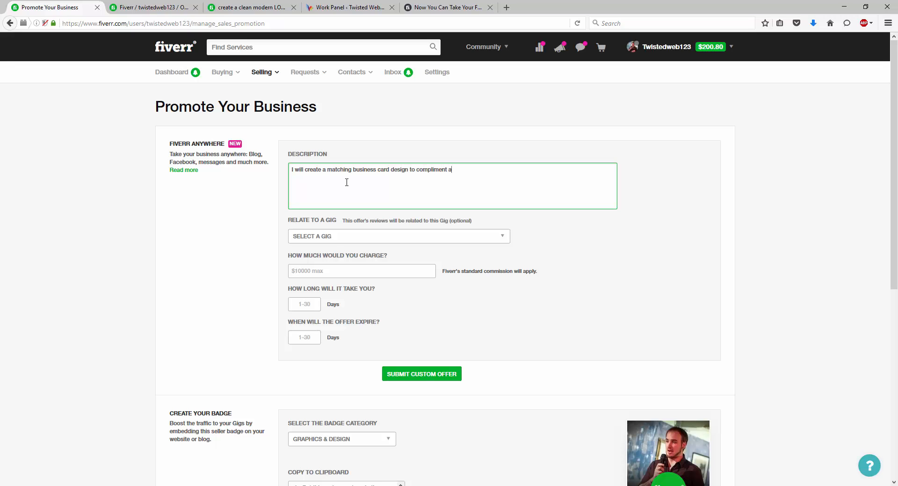
{"action": "type", "text": "nd market you"}
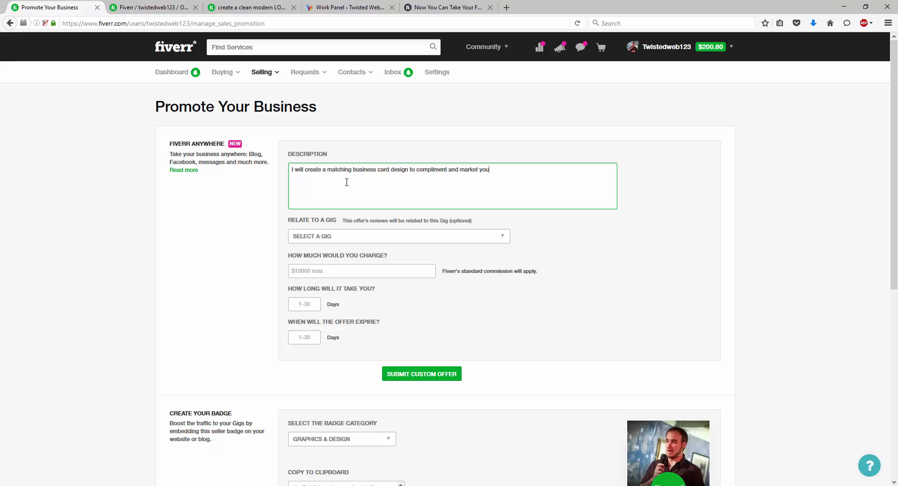
{"action": "type", "text": "r new logo"}
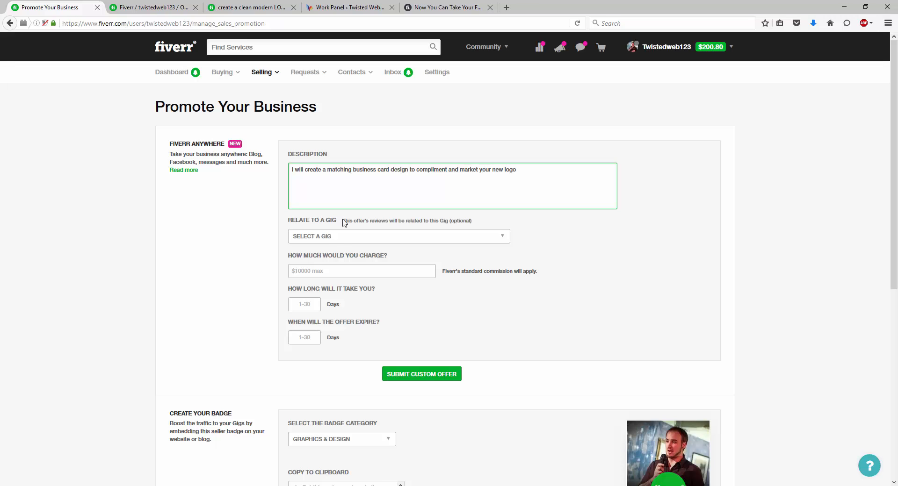
Set the offer price to $15, delivery to 2 days, and expiry to 7 days
{"action": "left_click", "coordinate": [361, 271]}
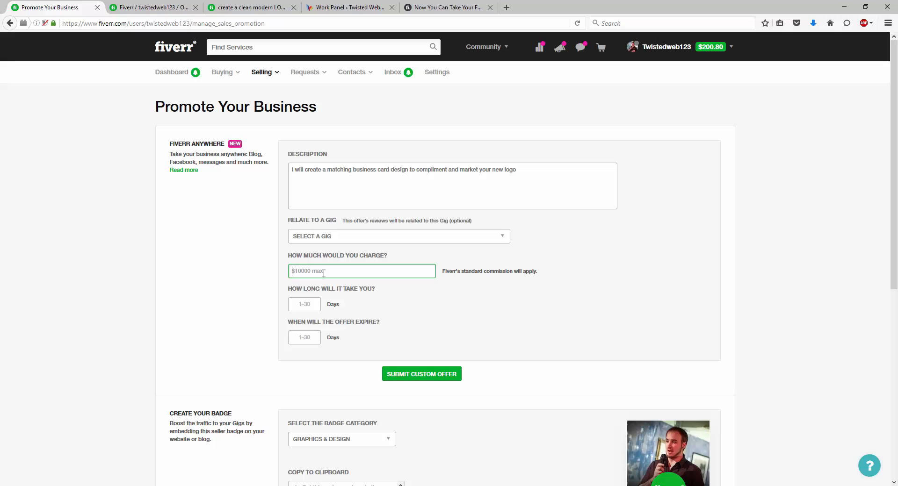
{"action": "mouse_move", "coordinate": [304, 97]}
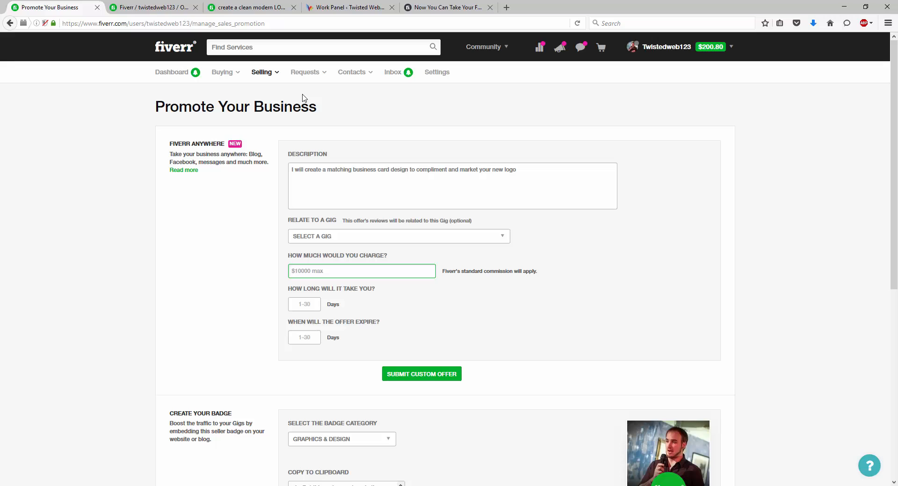
{"action": "type", "text": "1"}
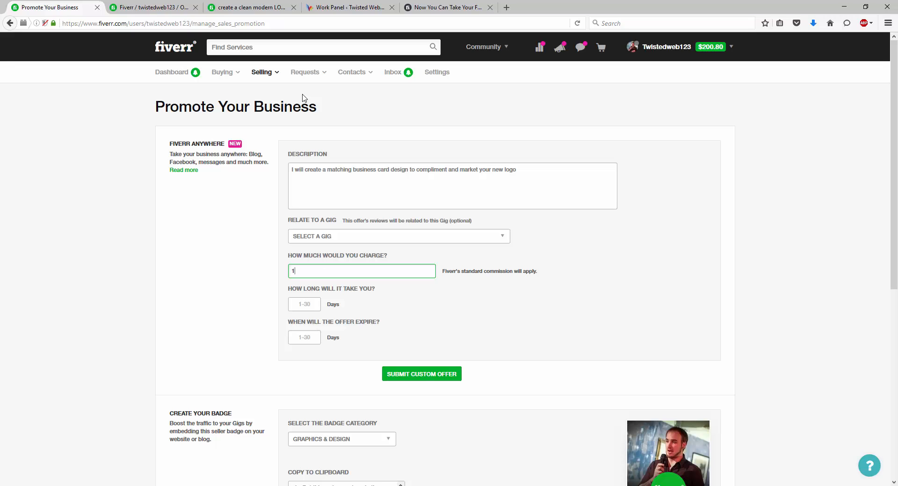
{"action": "type", "text": "5"}
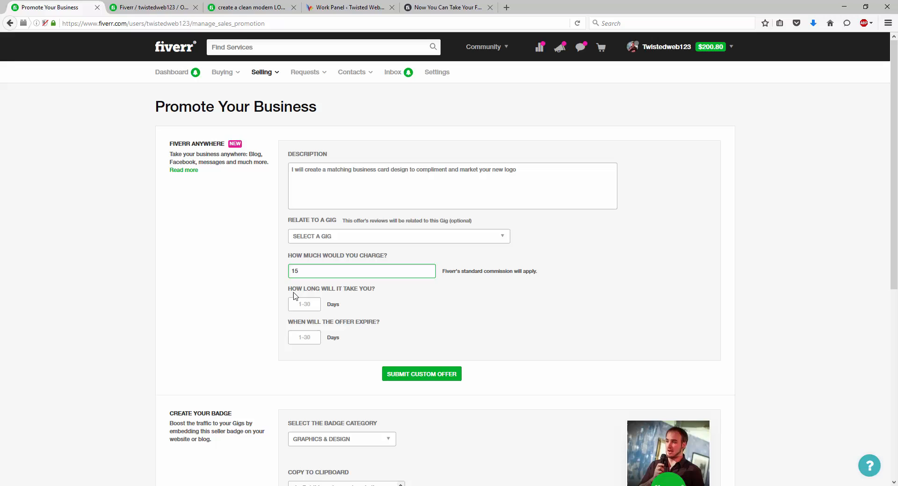
{"action": "type", "text": "2"}
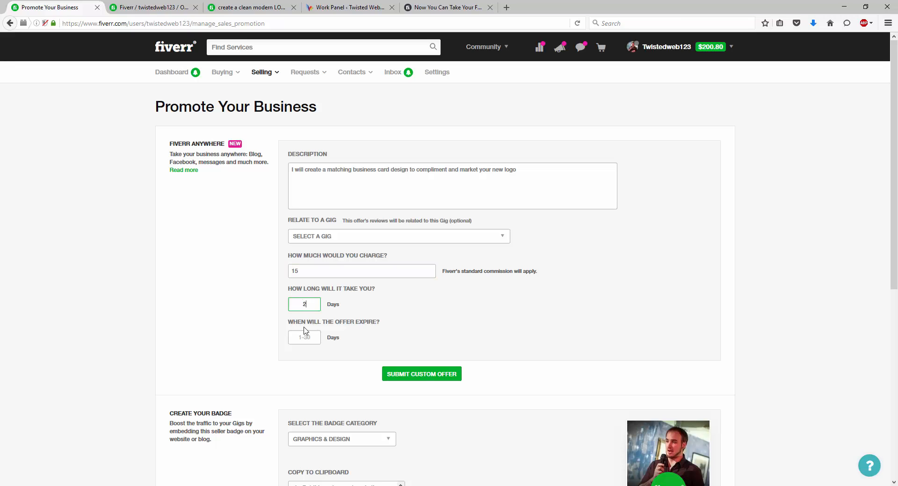
{"action": "type", "text": "30"}
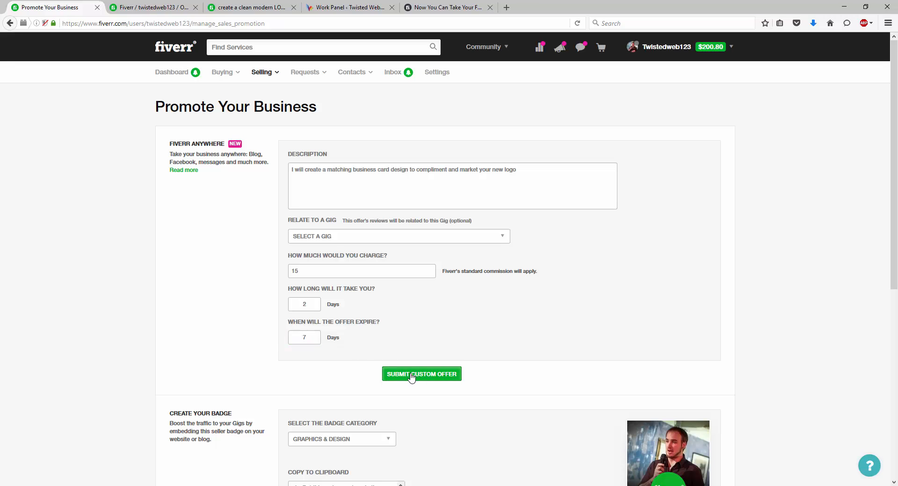
Submit the business card custom offer and select its generated shareable link
{"action": "left_click", "coordinate": [421, 375]}
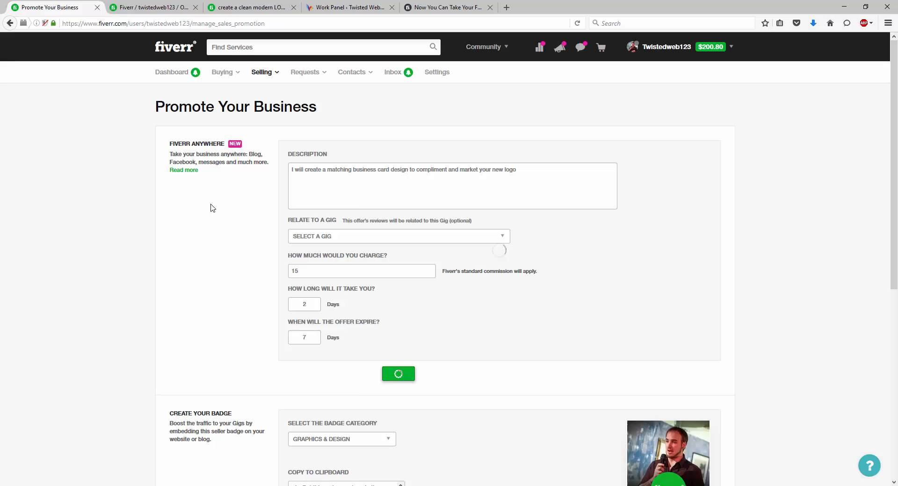
{"action": "left_click", "coordinate": [398, 374]}
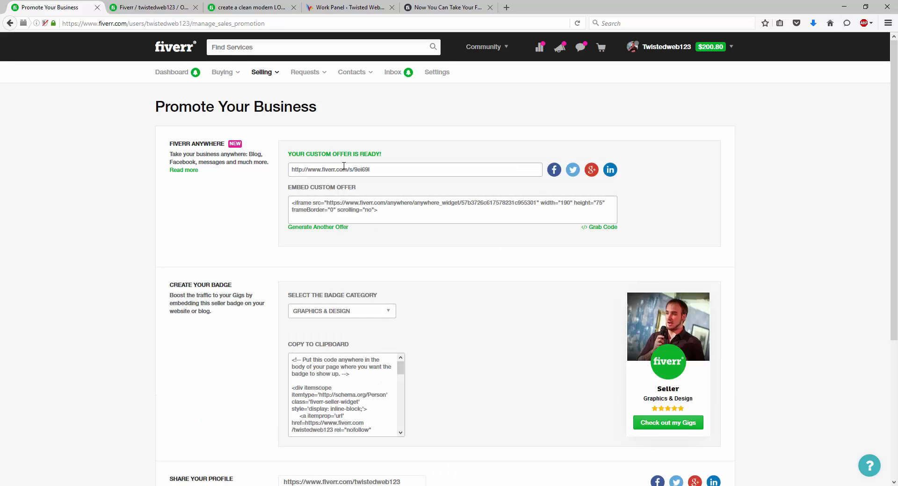
{"action": "triple_click", "coordinate": [414, 169]}
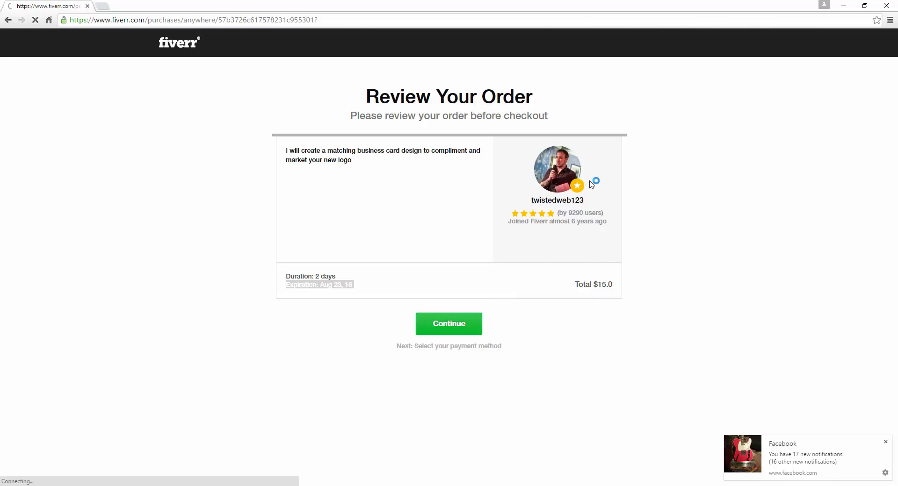
{"action": "mouse_move", "coordinate": [592, 170]}
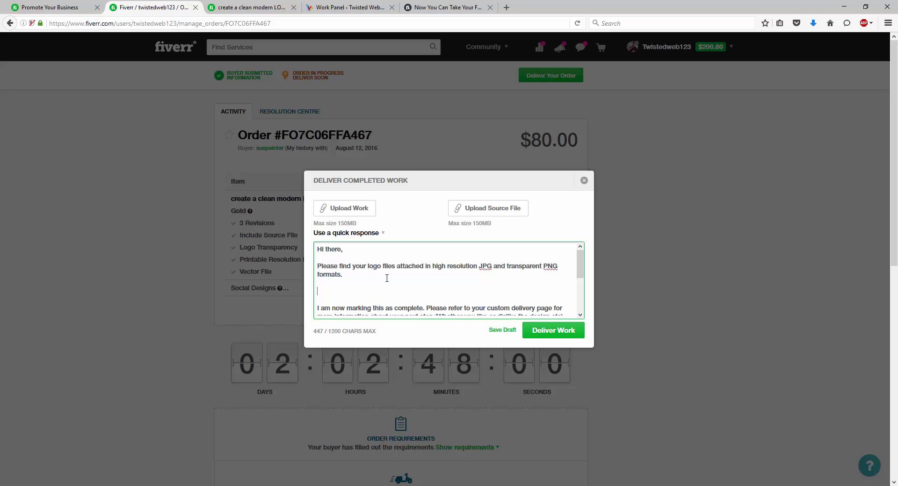
Begin the delivery message promoting a limited-time matching business card design for the new logo
{"action": "type", "text": "For a limited"}
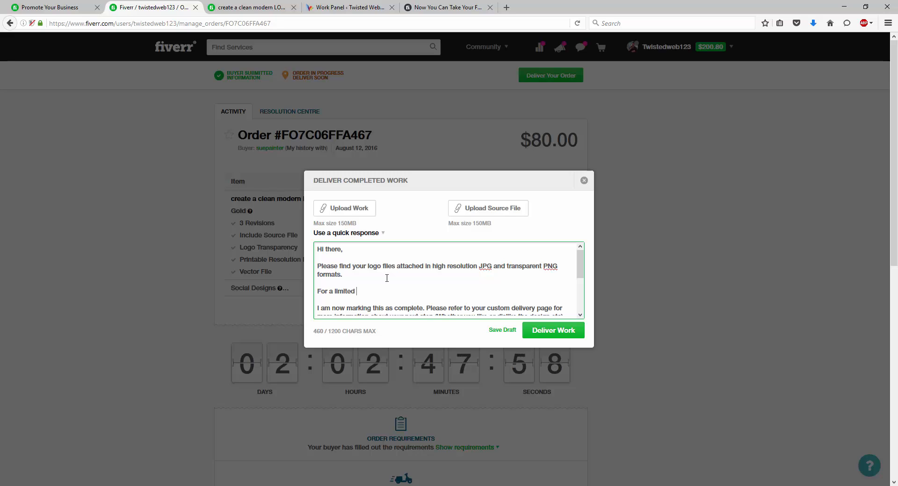
{"action": "type", "text": "time only,"}
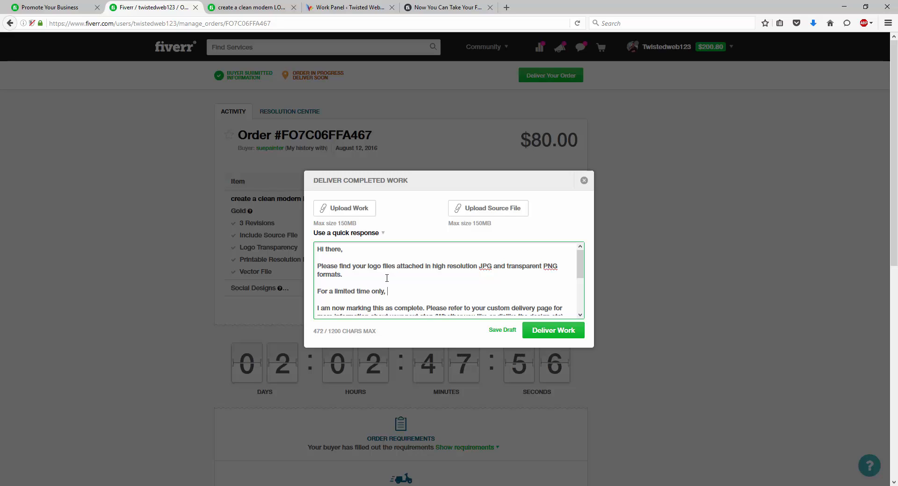
{"action": "type", "text": "matching busi"}
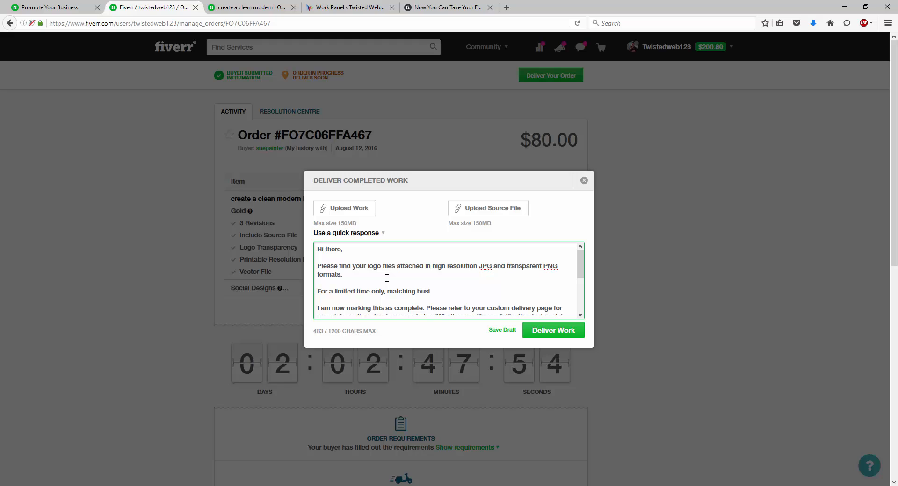
{"action": "type", "text": "ness card designs are avail"}
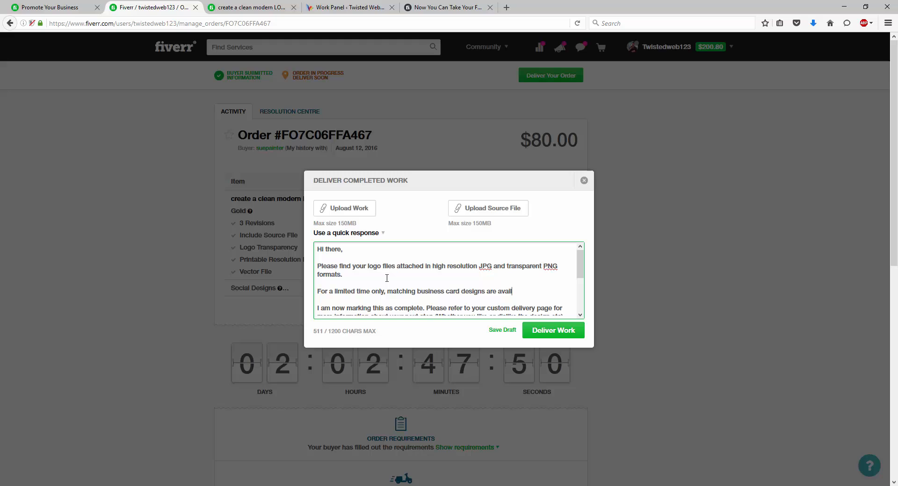
{"action": "type", "text": "able to complim"}
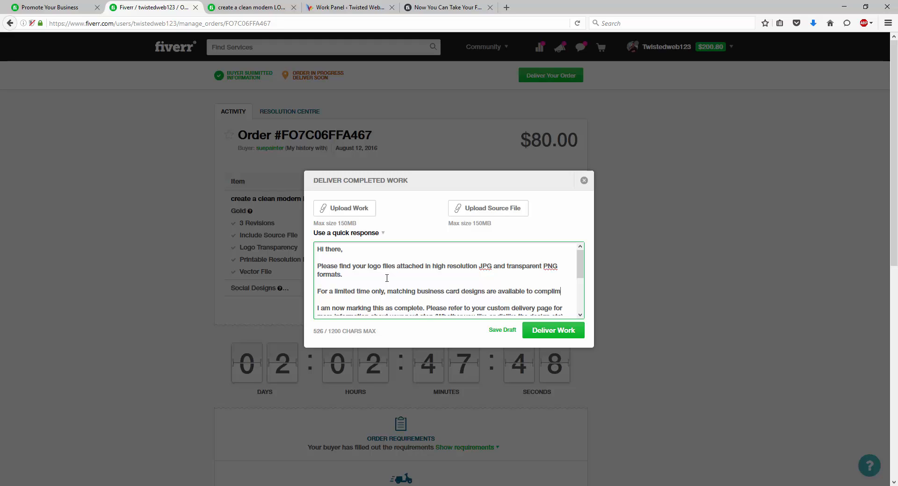
{"action": "type", "text": "your new logo"}
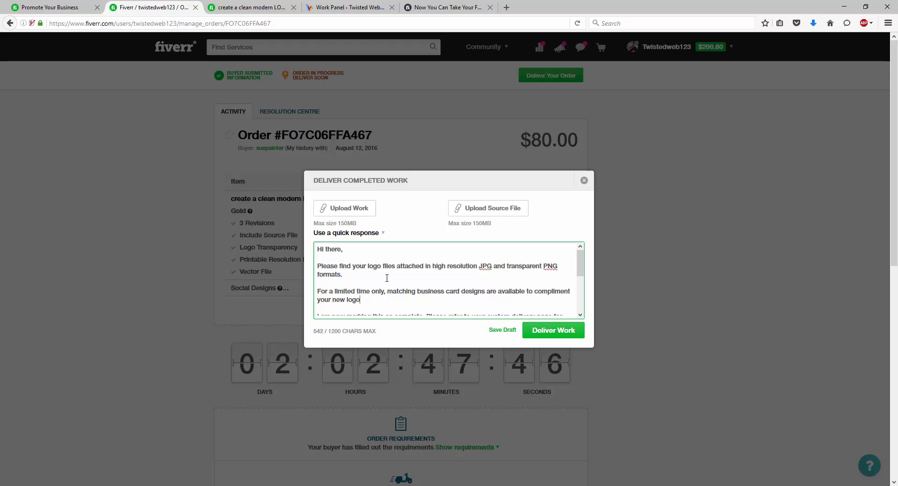
{"action": "type", "text": ". For just th"}
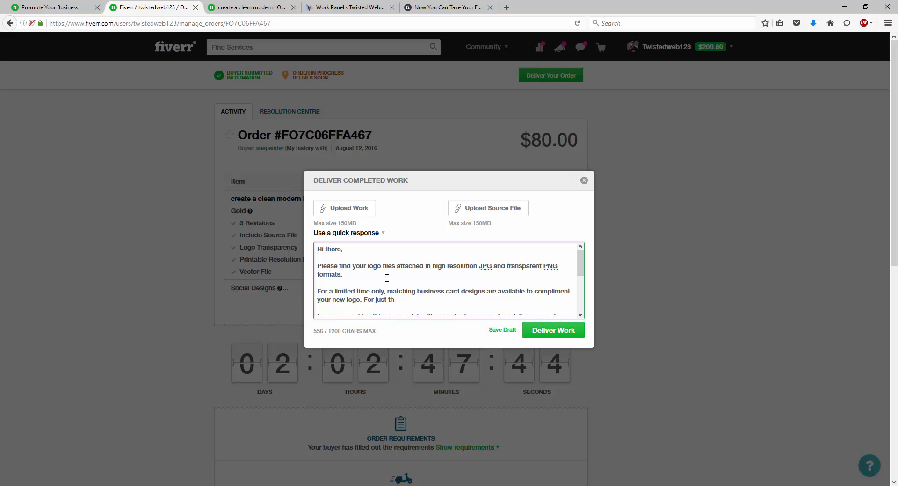
{"action": "type", "text": "e next 7 days,"}
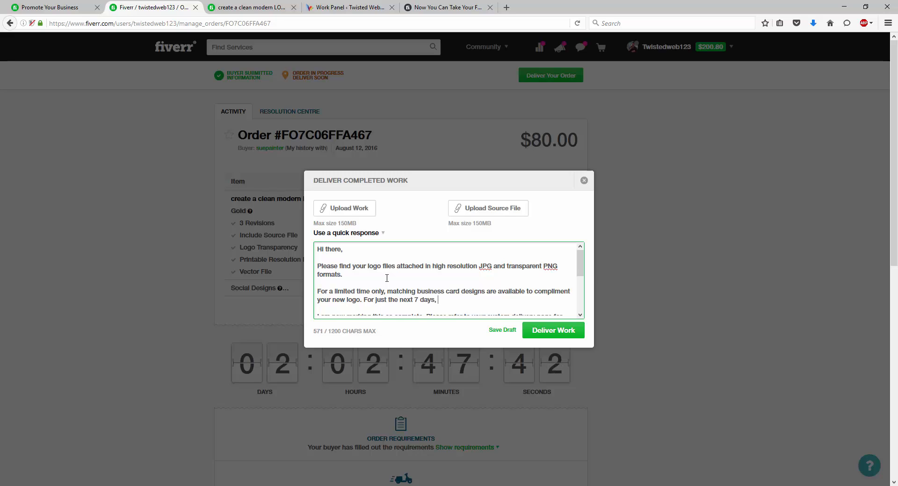
Add the 25% discount for orders within 7 days with link fiverr.com/s/9ei69l
{"action": "type", "text": "receive"}
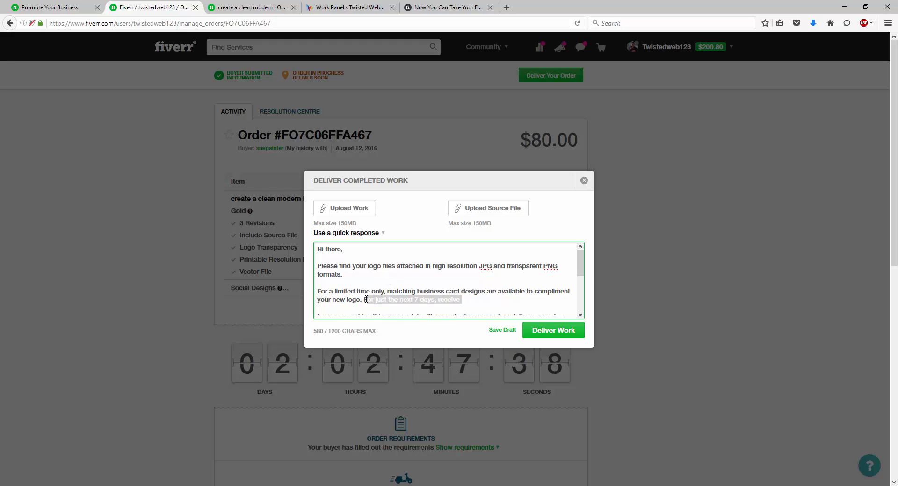
{"action": "type", "text": "Receive"}
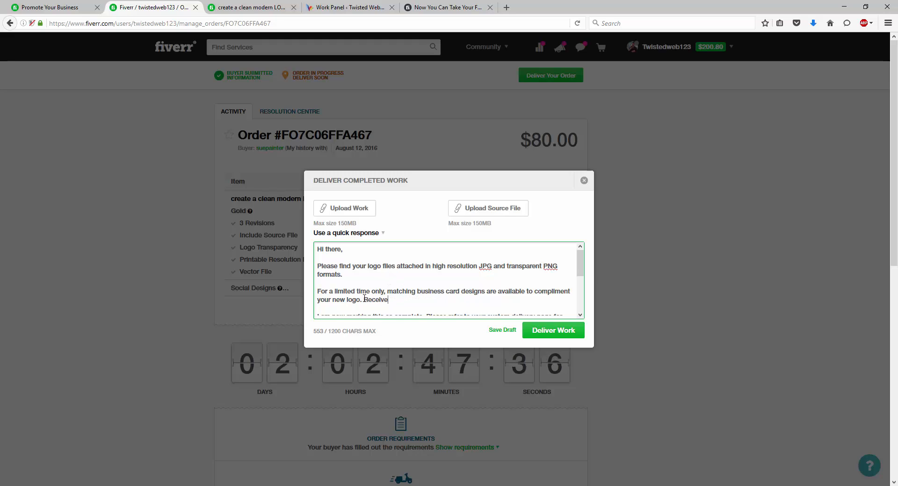
{"action": "type", "text": "a 25% discou"}
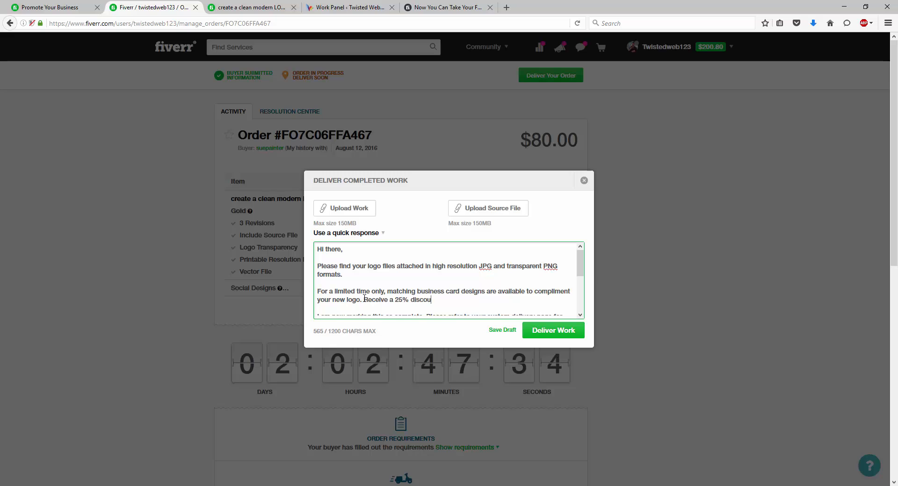
{"action": "type", "text": "nt if you w"}
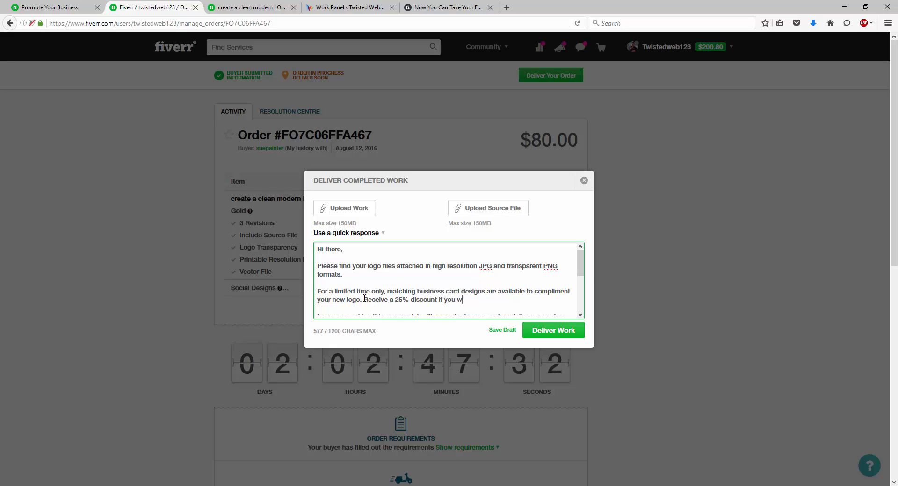
{"action": "type", "text": "or"}
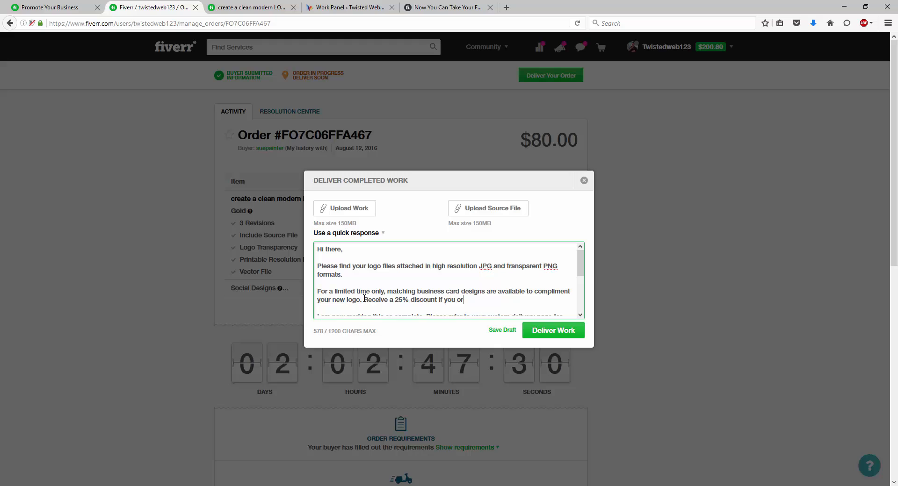
{"action": "type", "text": "der within the nex"}
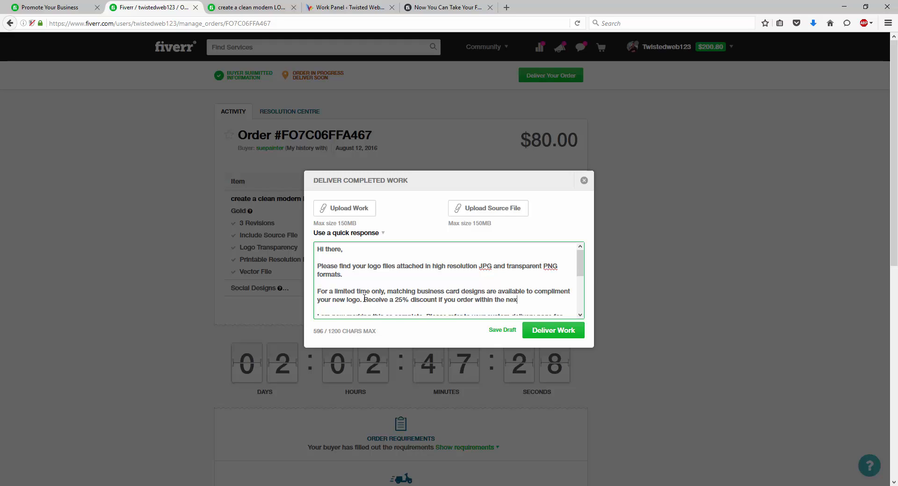
{"action": "type", "text": "7 days:"}
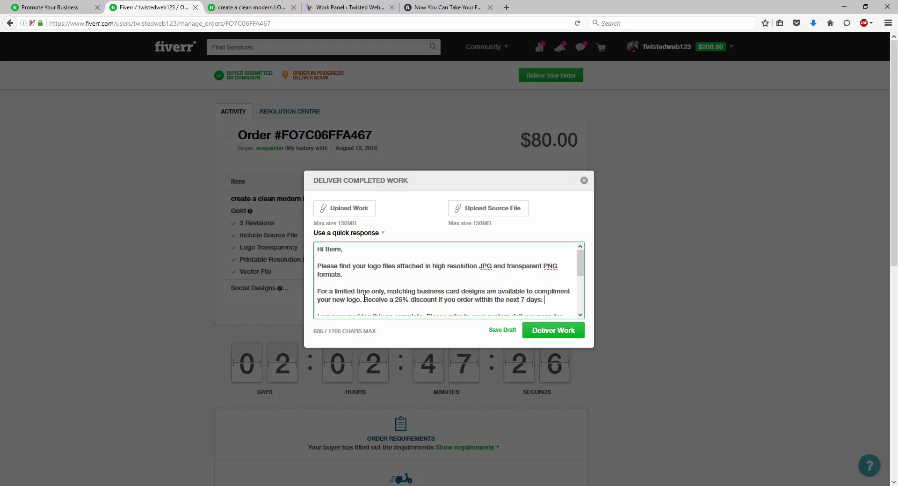
{"action": "type", "text": "http://www.fiverr.com/s/9ei69l"}
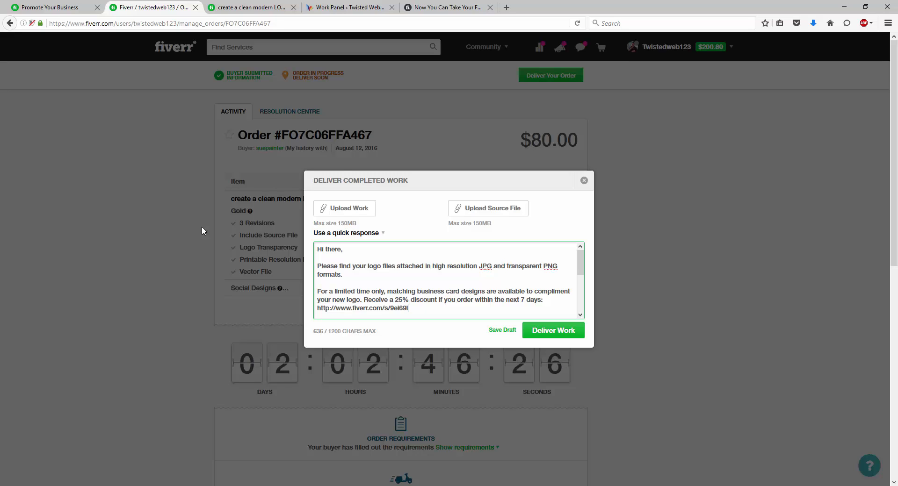
{"action": "left_click", "coordinate": [351, 8]}
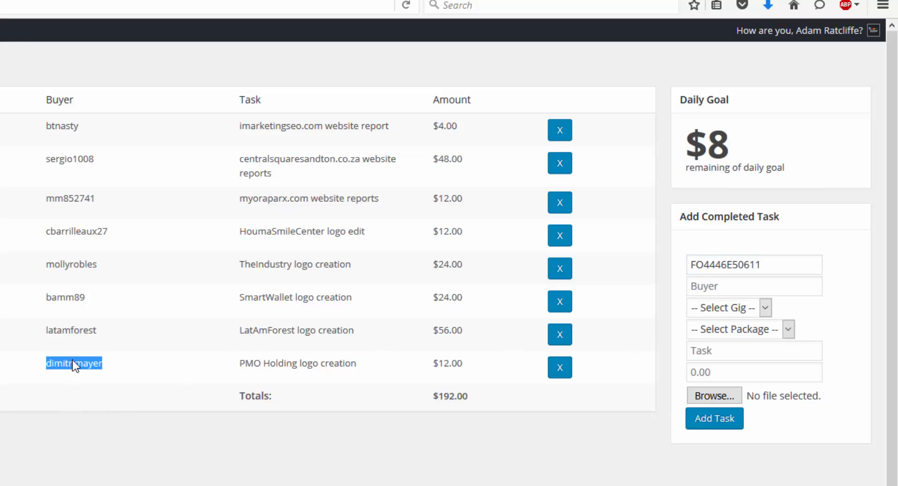
Add a completed Bronze Logo Design task 'PMO Holding logo creation' worth 12 with pmoholding-complete.png
{"action": "left_click", "coordinate": [729, 307]}
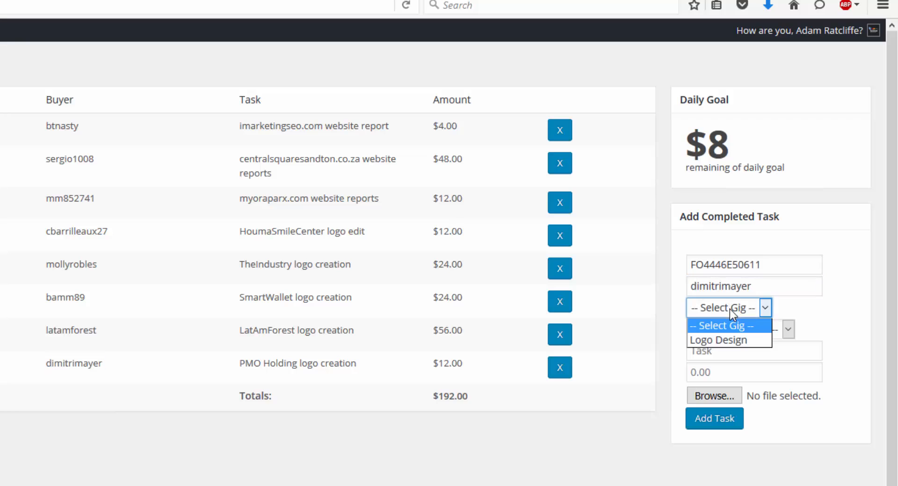
{"action": "left_click", "coordinate": [717, 340]}
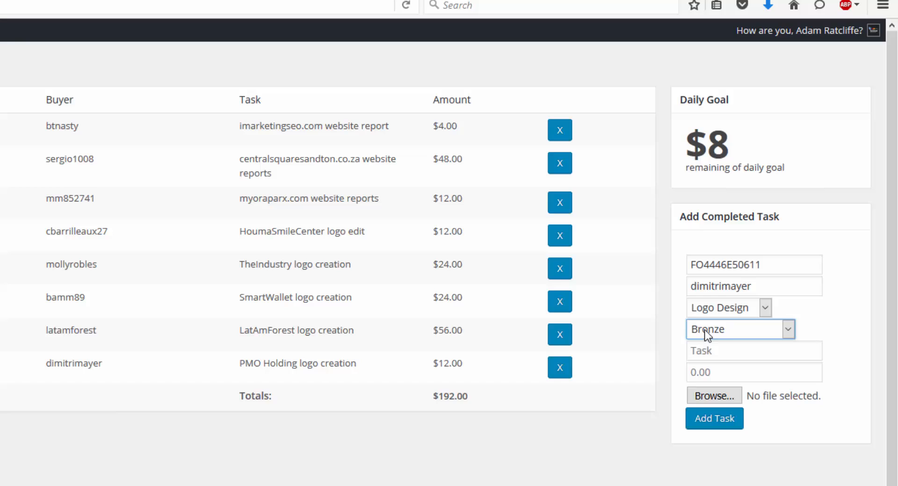
{"action": "double_click", "coordinate": [296, 363]}
{"action": "type", "text": "PMO Holding logo creation"}
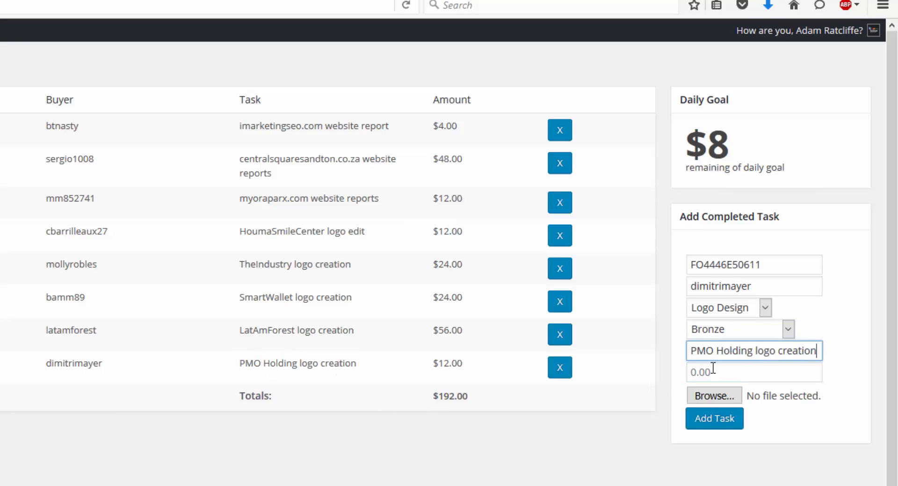
{"action": "type", "text": "12"}
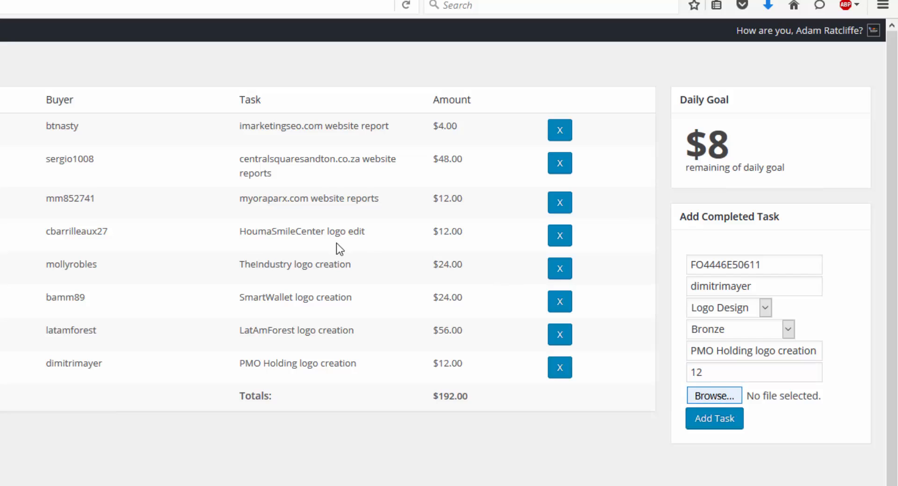
{"action": "left_click", "coordinate": [714, 395]}
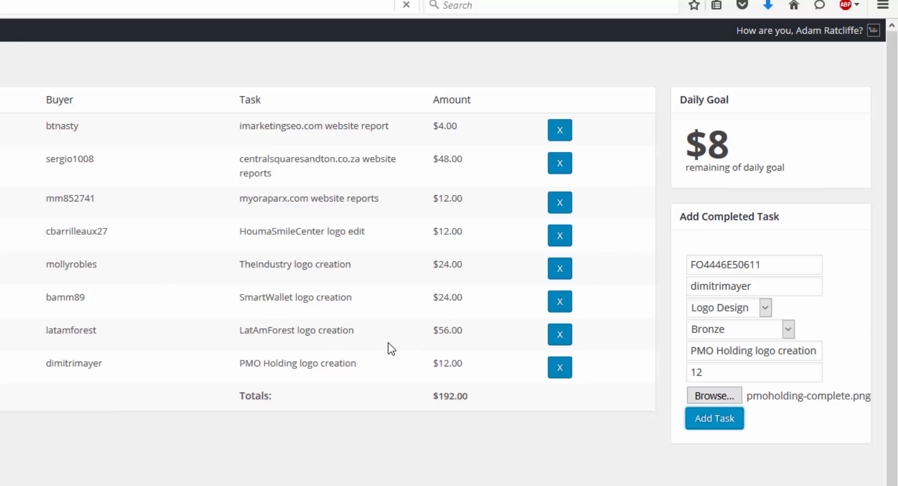
{"action": "left_click", "coordinate": [714, 418]}
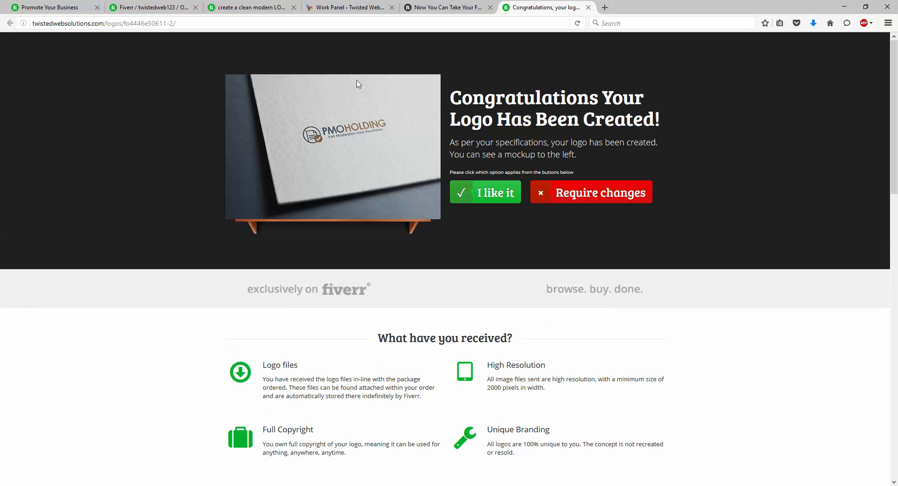
{"action": "mouse_move", "coordinate": [304, 113]}
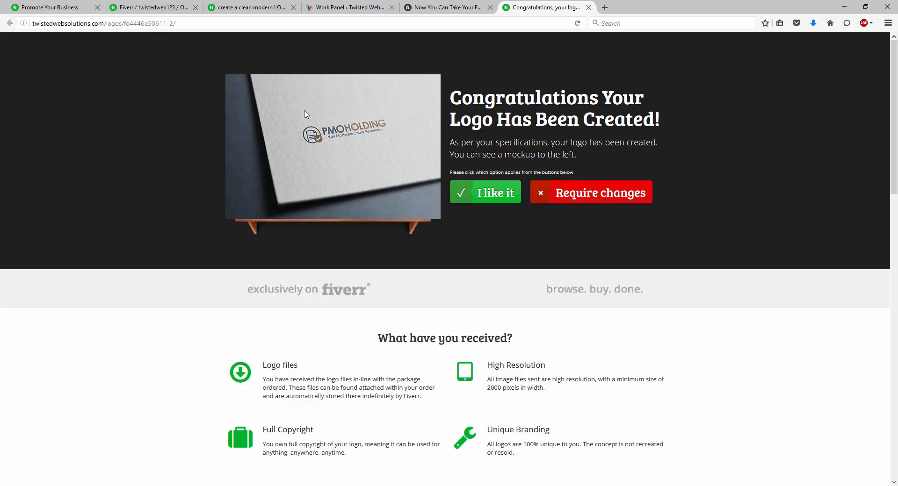
{"action": "mouse_move", "coordinate": [606, 188]}
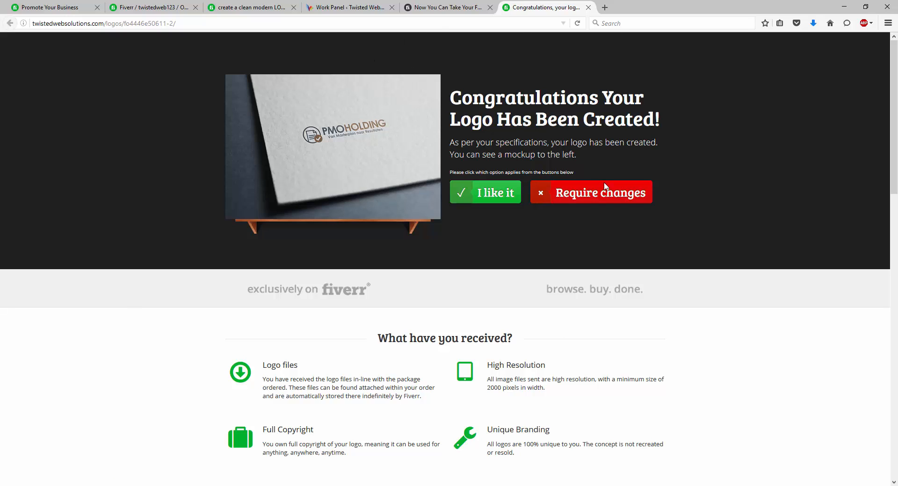
{"action": "mouse_move", "coordinate": [254, 141]}
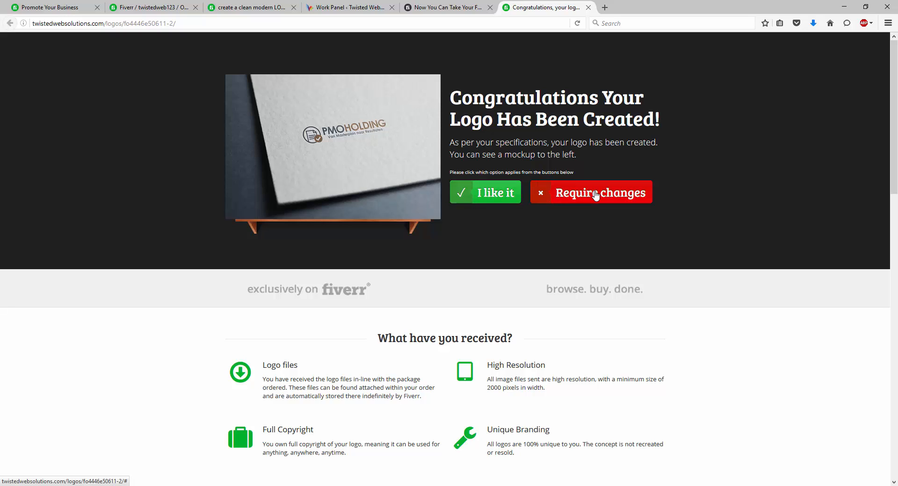
{"action": "mouse_move", "coordinate": [507, 201]}
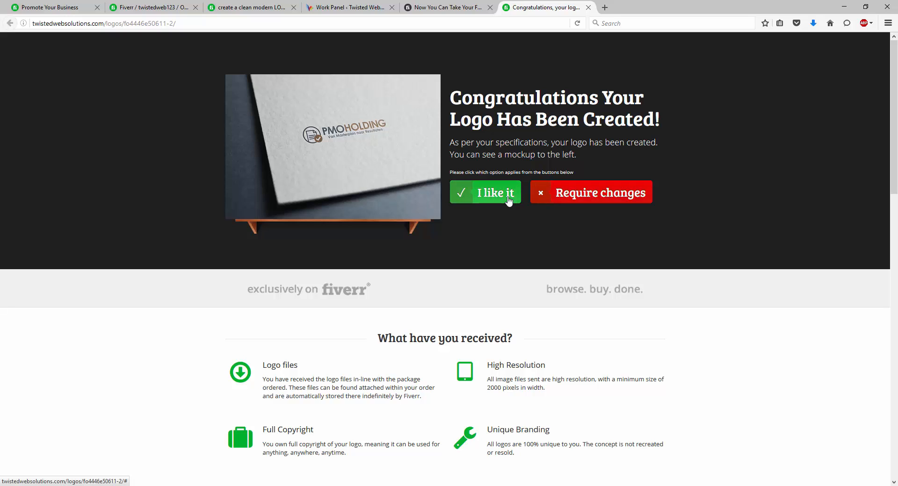
Show the logo page's buyer-response section with the revision-request terms
{"action": "left_click", "coordinate": [591, 191]}
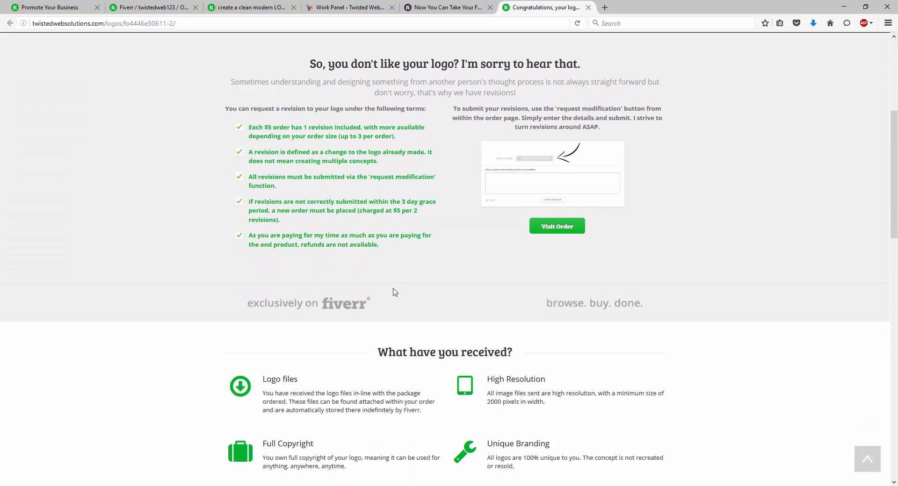
Scroll to the Silver $15 and Gold $45 upgrade offers and select the crossed-out Gold price
{"action": "scroll", "scroll_direction": "up", "scroll_amount": 3}
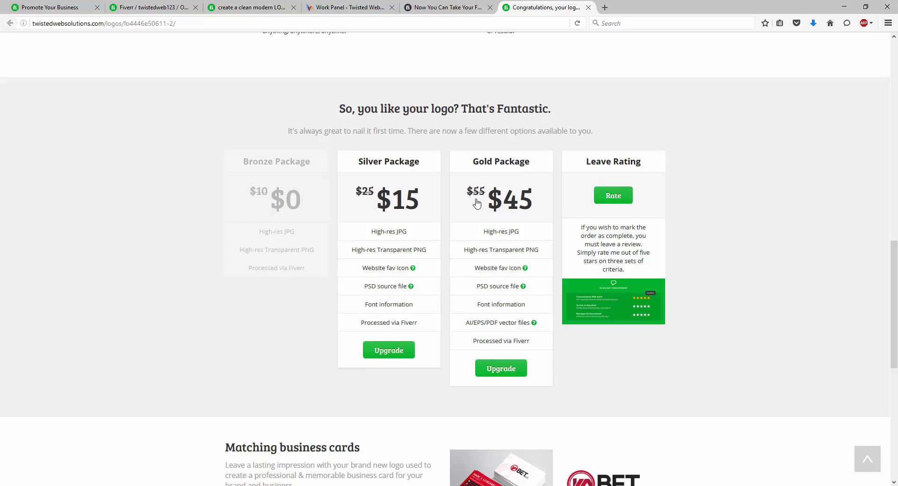
{"action": "scroll", "scroll_direction": "down", "scroll_amount": 3}
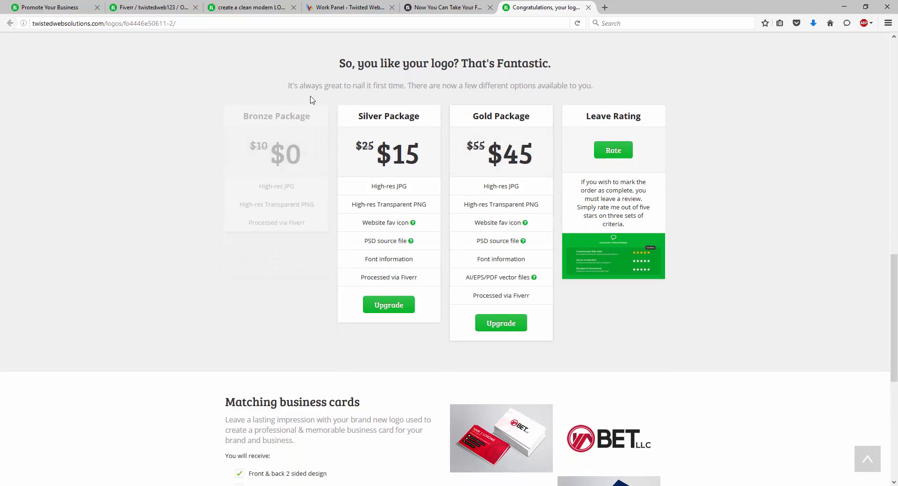
{"action": "mouse_move", "coordinate": [313, 109]}
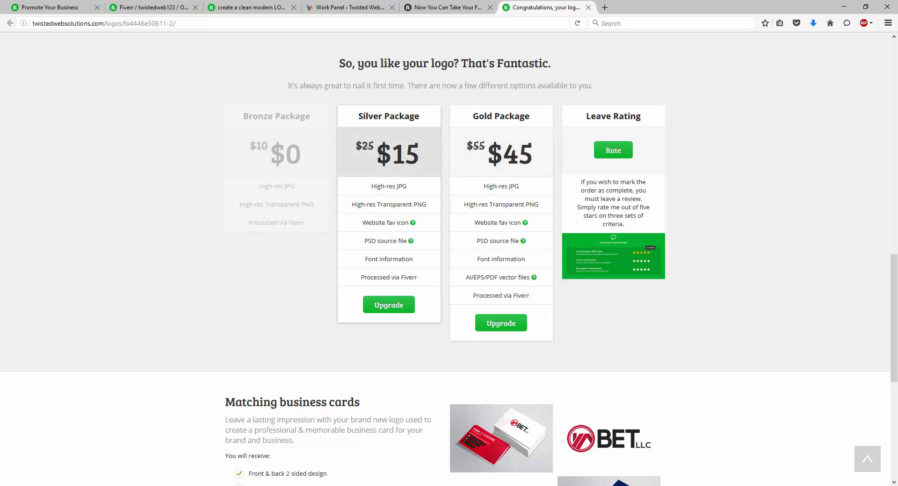
{"action": "double_click", "coordinate": [476, 145]}
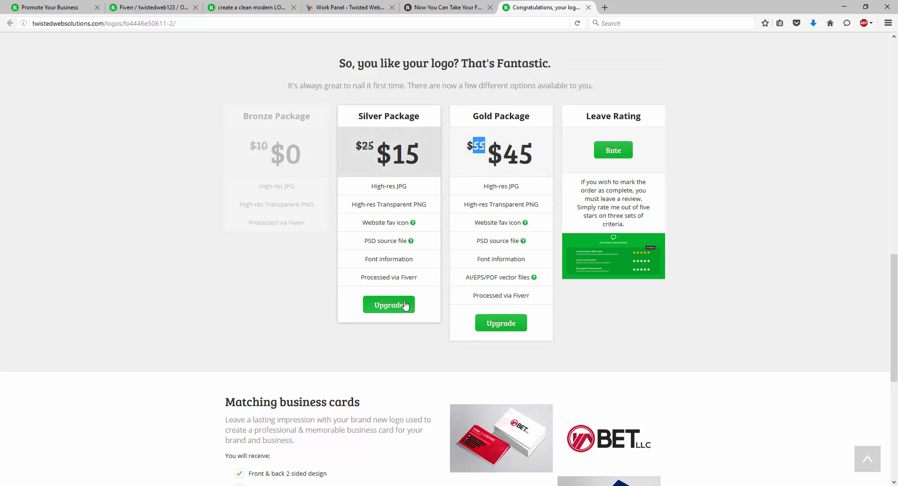
{"action": "mouse_move", "coordinate": [500, 323]}
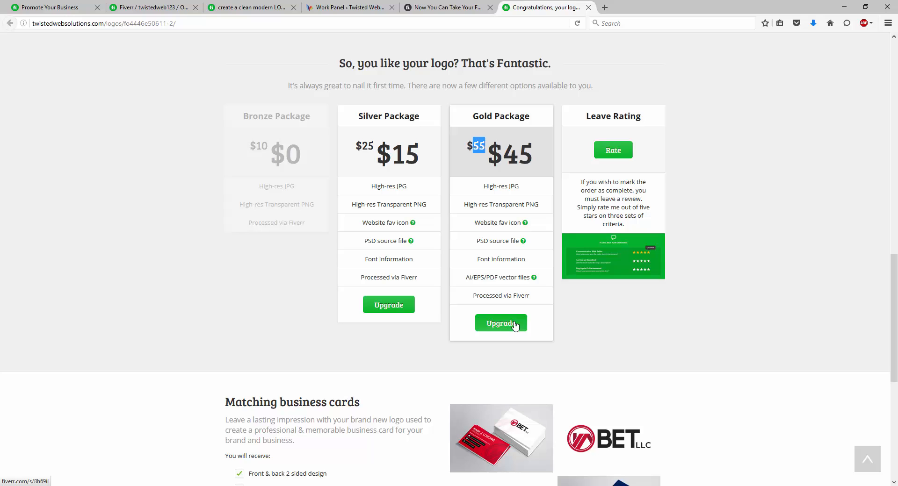
{"action": "mouse_move", "coordinate": [474, 325]}
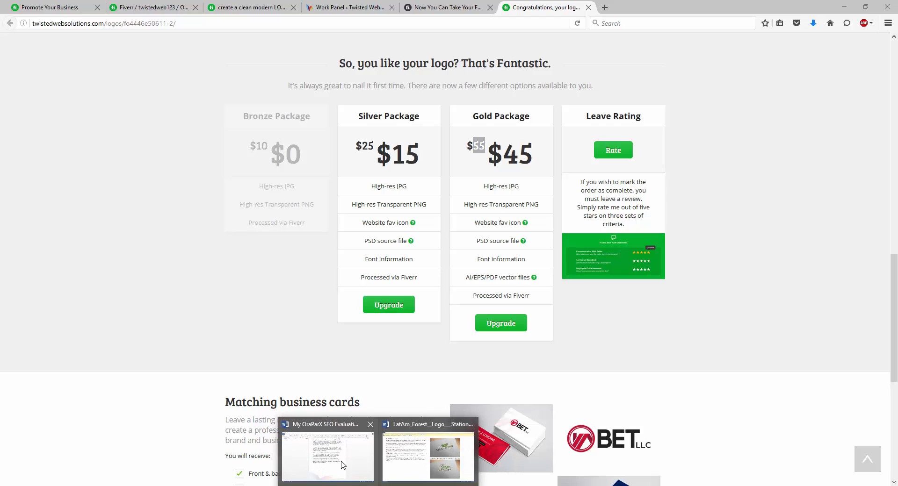
Open My OraParX Improvements.docx from Word's recent documents and scroll to the Skype consultation advert
{"action": "left_click", "coordinate": [327, 456]}
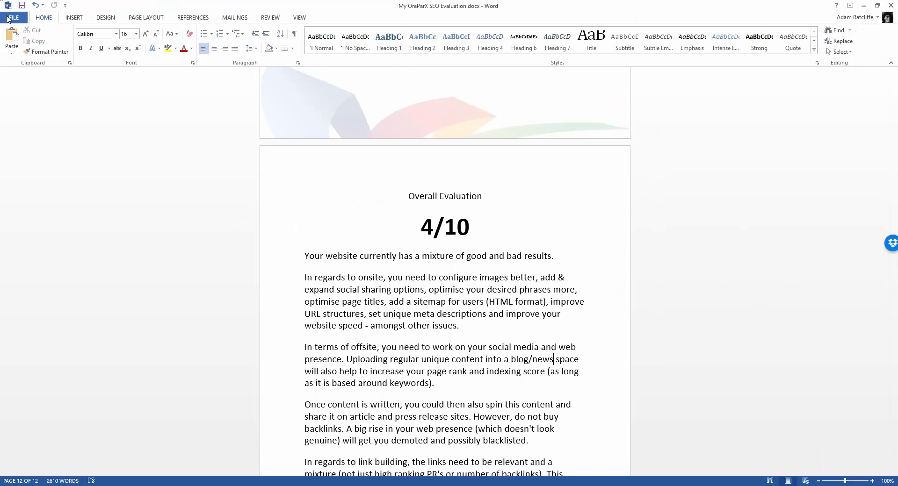
{"action": "left_click", "coordinate": [12, 10]}
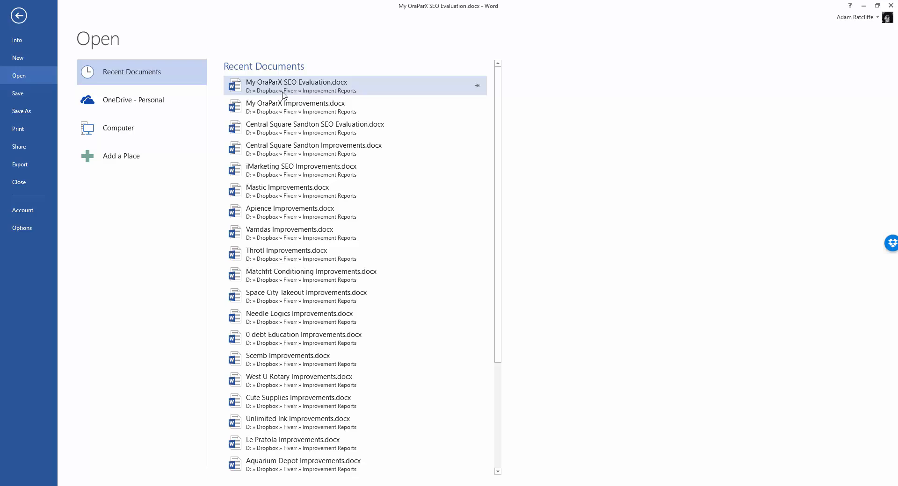
{"action": "left_click", "coordinate": [296, 86]}
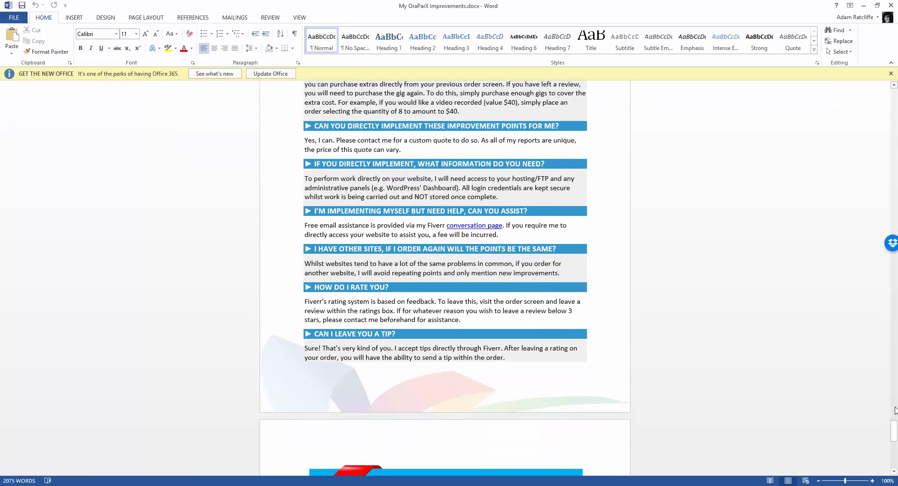
{"action": "scroll", "scroll_direction": "down", "scroll_amount": 3}
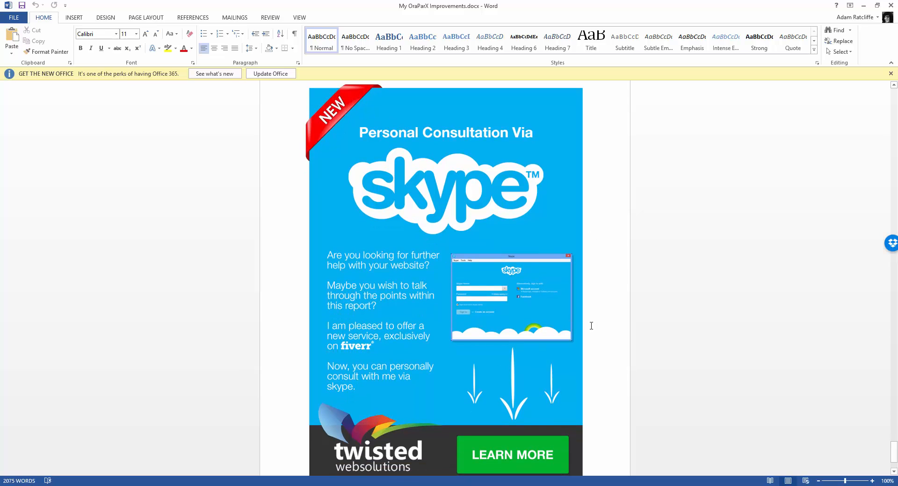
{"action": "scroll", "scroll_direction": "down", "scroll_amount": 3}
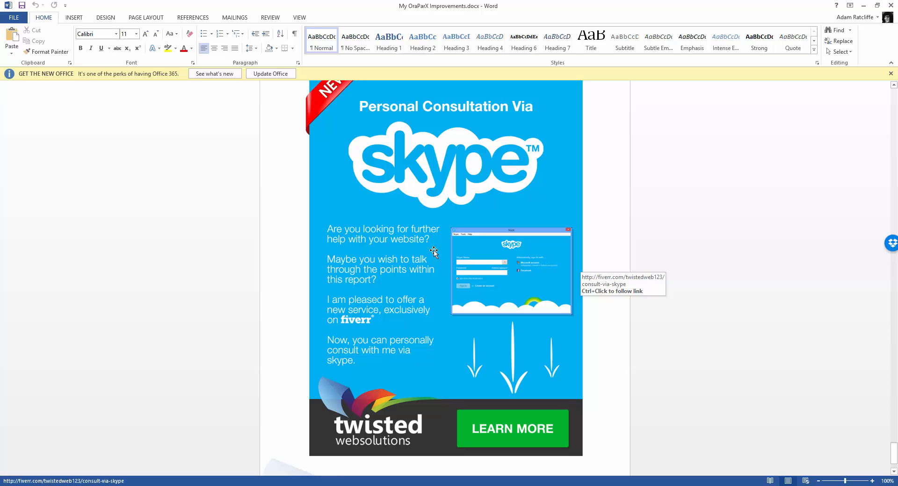
{"action": "mouse_move", "coordinate": [402, 380]}
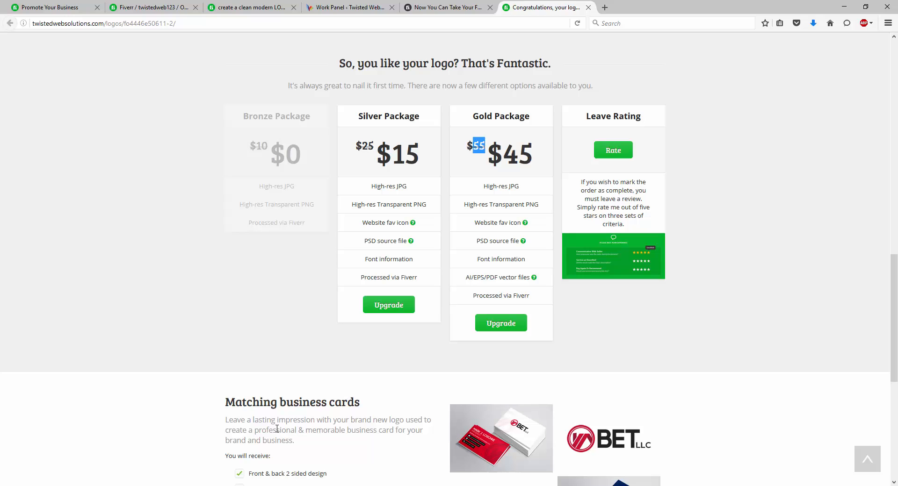
{"action": "mouse_move", "coordinate": [220, 274]}
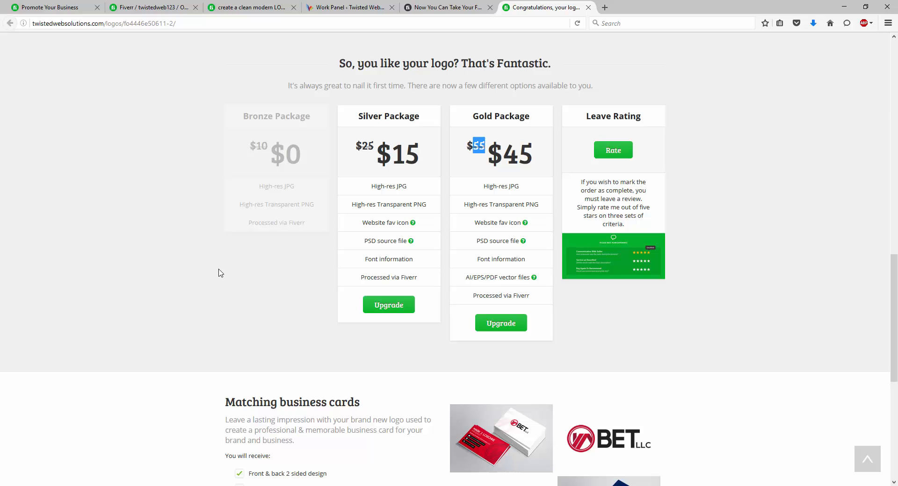
{"action": "scroll", "scroll_direction": "up", "scroll_amount": 3}
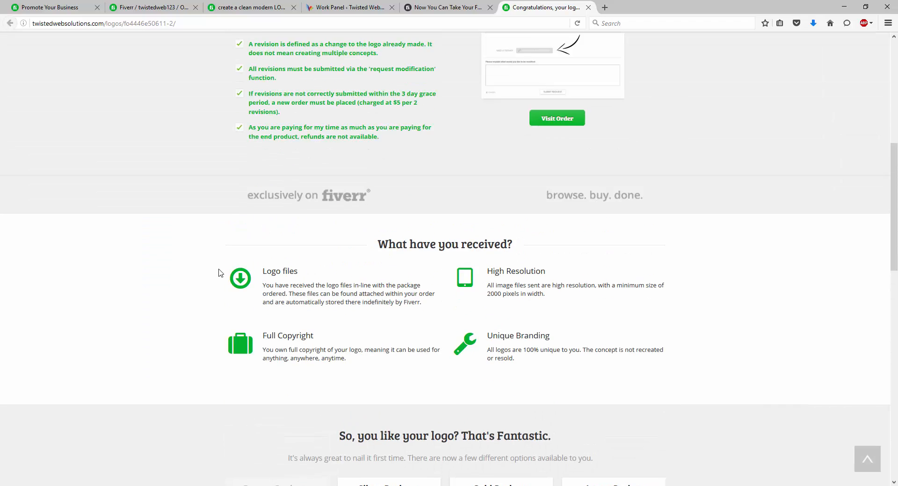
{"action": "scroll", "scroll_direction": "up", "scroll_amount": 3}
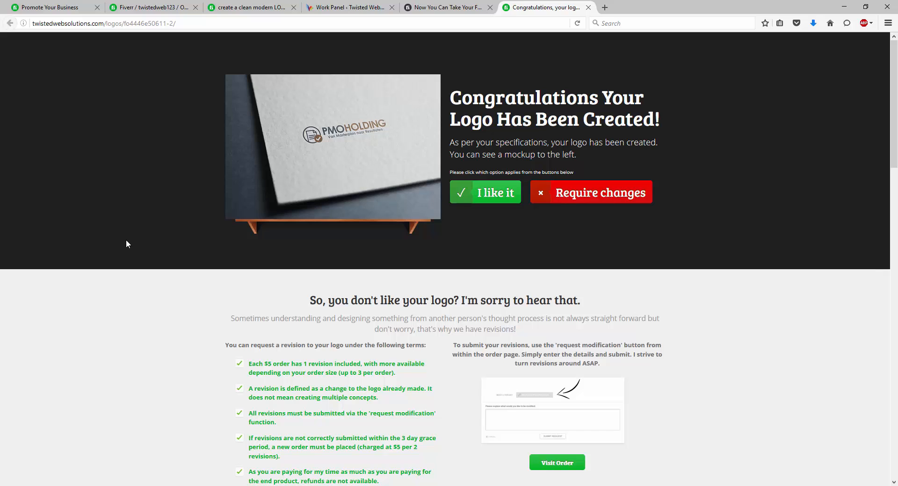
{"action": "left_click", "coordinate": [51, 7]}
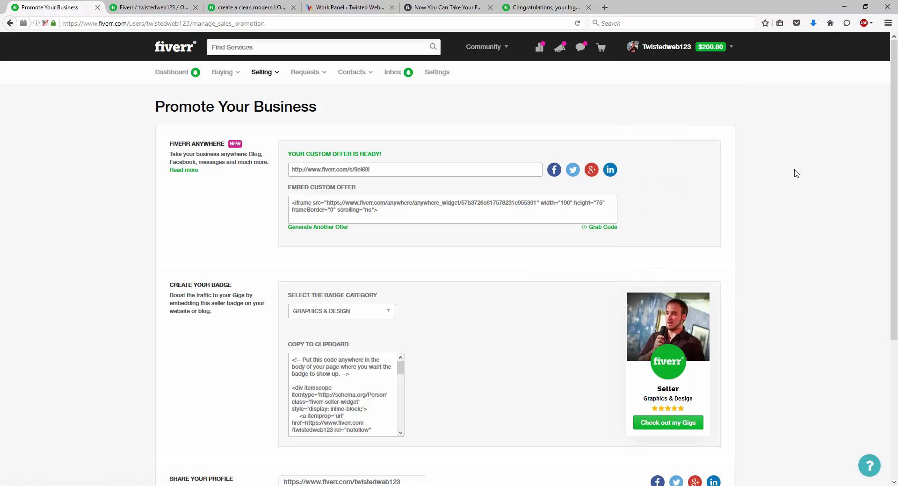
{"action": "mouse_move", "coordinate": [415, 186]}
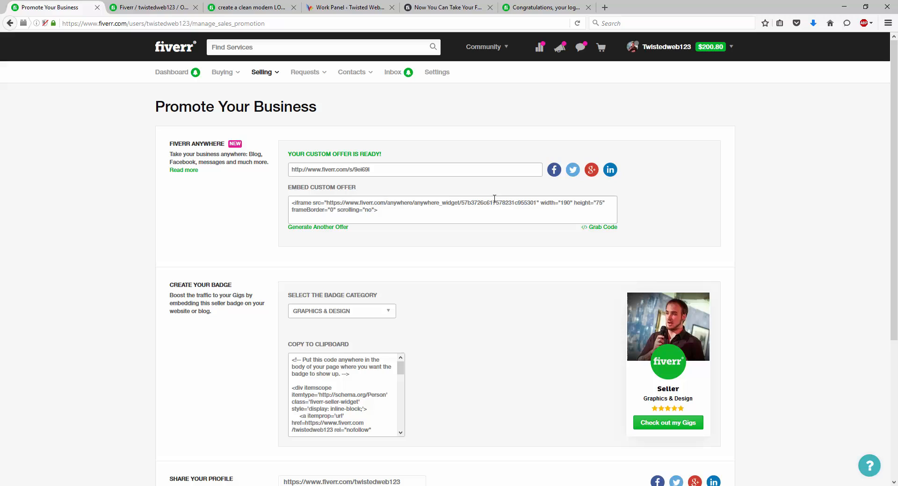
{"action": "mouse_move", "coordinate": [218, 137]}
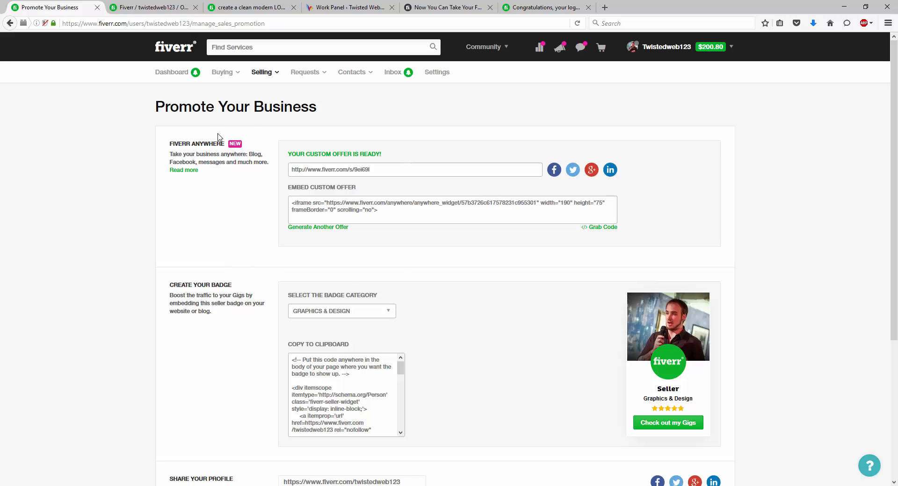